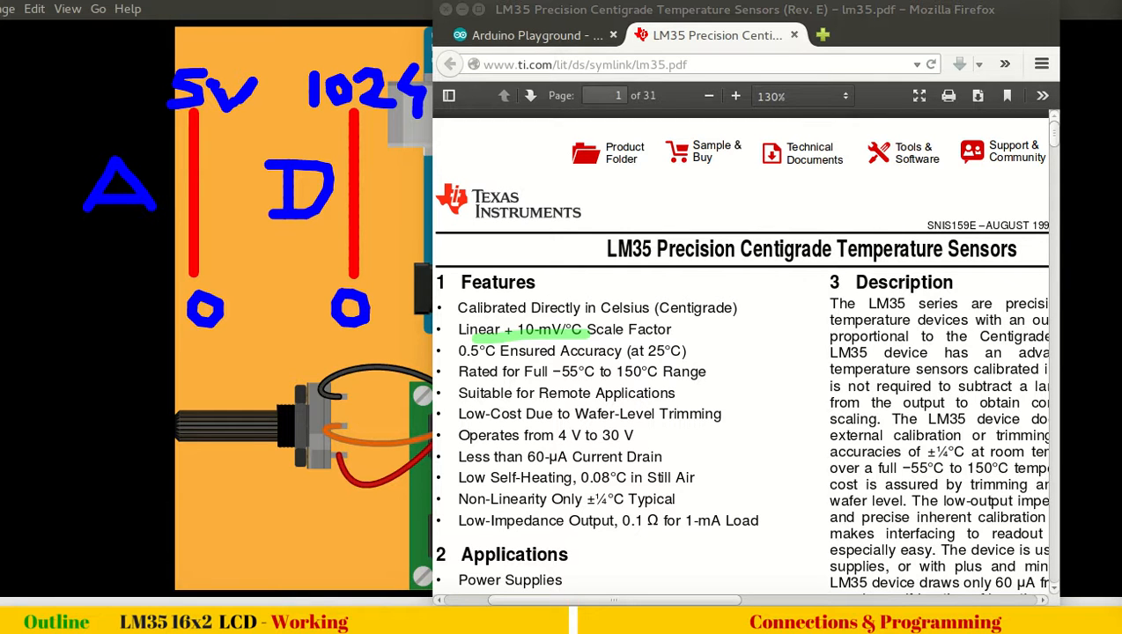
# Underline the 10 mV/°C scale factor and 4 V to 30 V range in the LM35 datasheet
pyautogui.moveTo(548, 384); pyautogui.dragTo(663, 384)
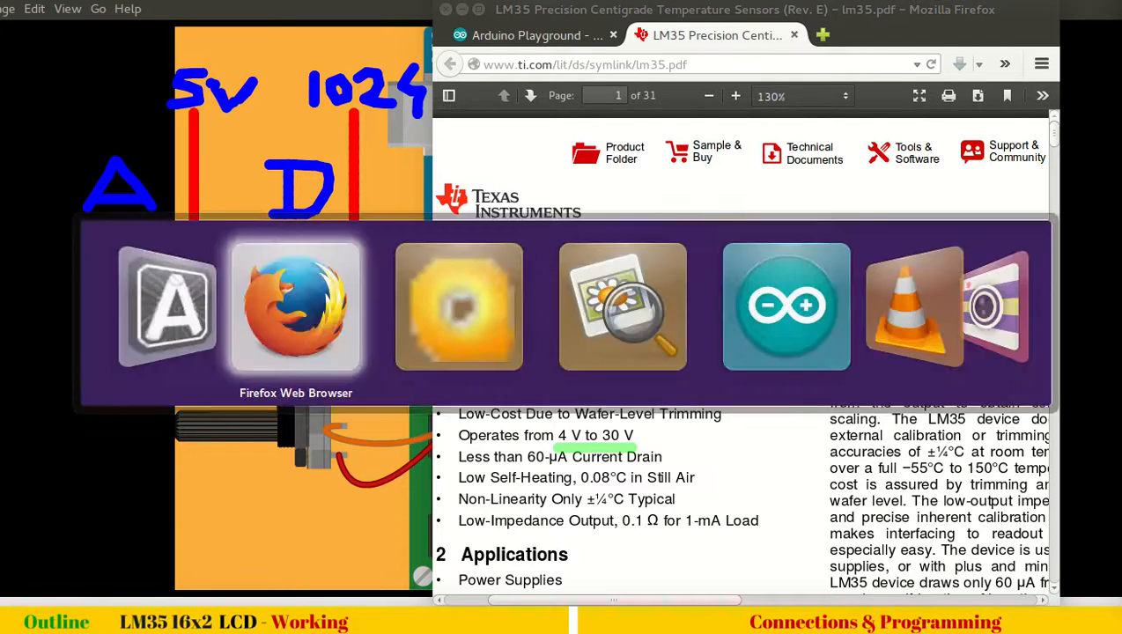
pyautogui.click(786, 306)
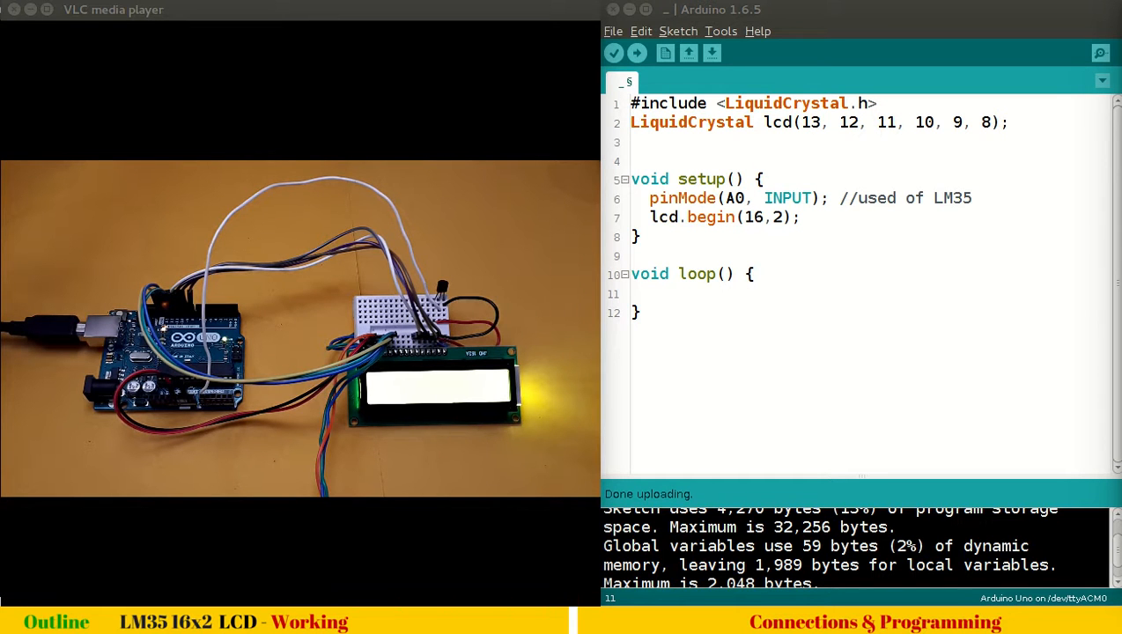
# Start a new blank line inside the empty loop function
pyautogui.press('Return')
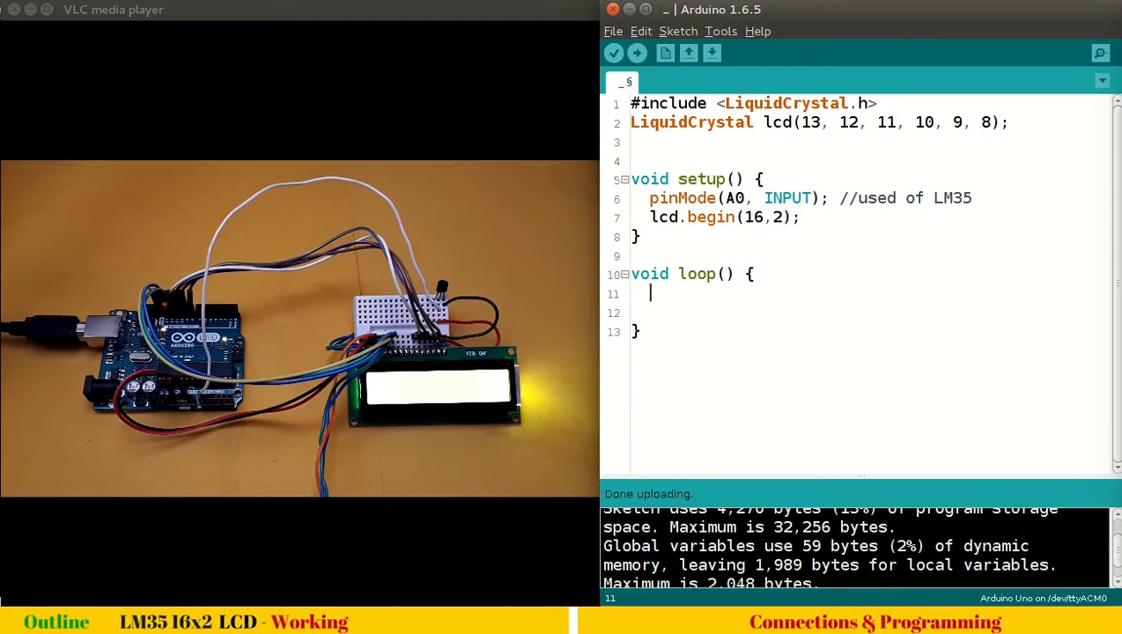
# Add analogRead(A0); on line 11 inside loop()
pyautogui.write('an')
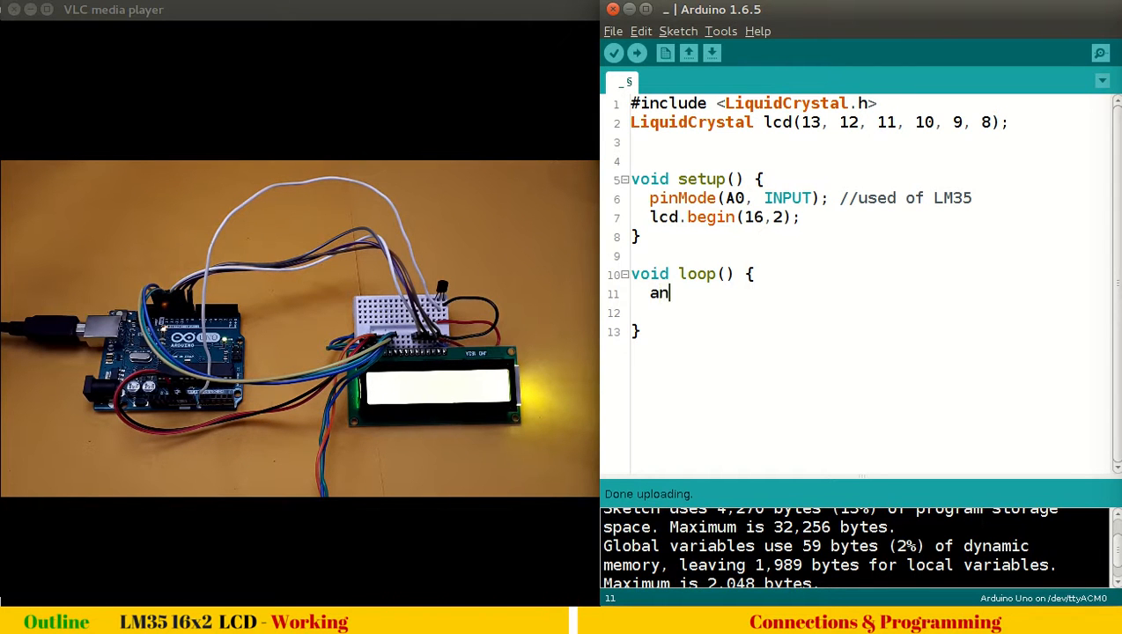
pyautogui.write('alogRead')
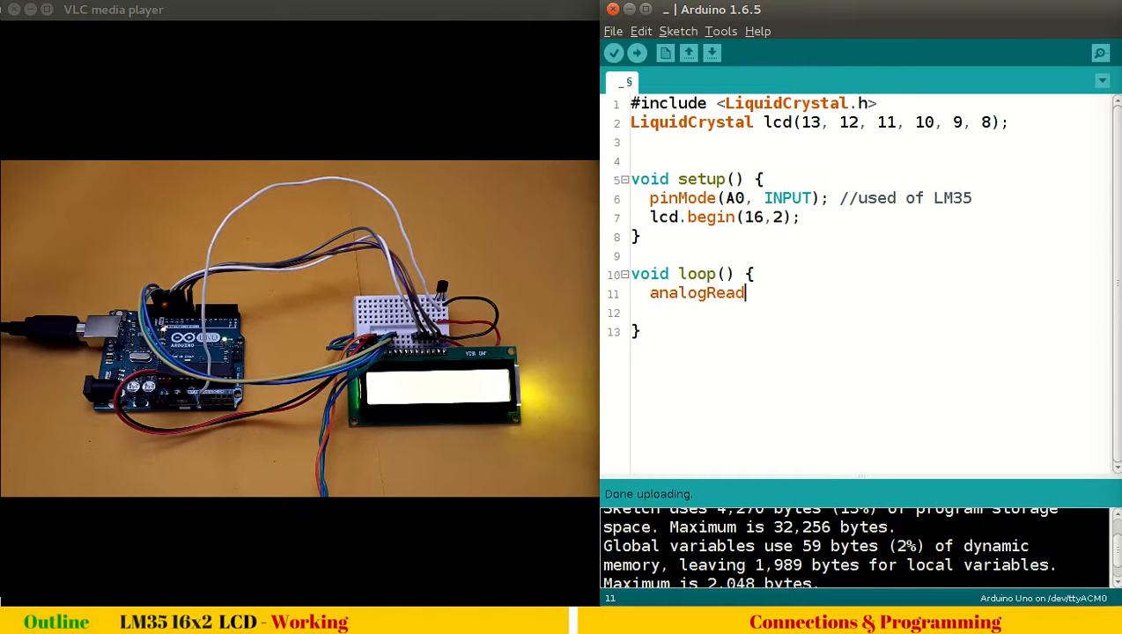
pyautogui.write('(A')
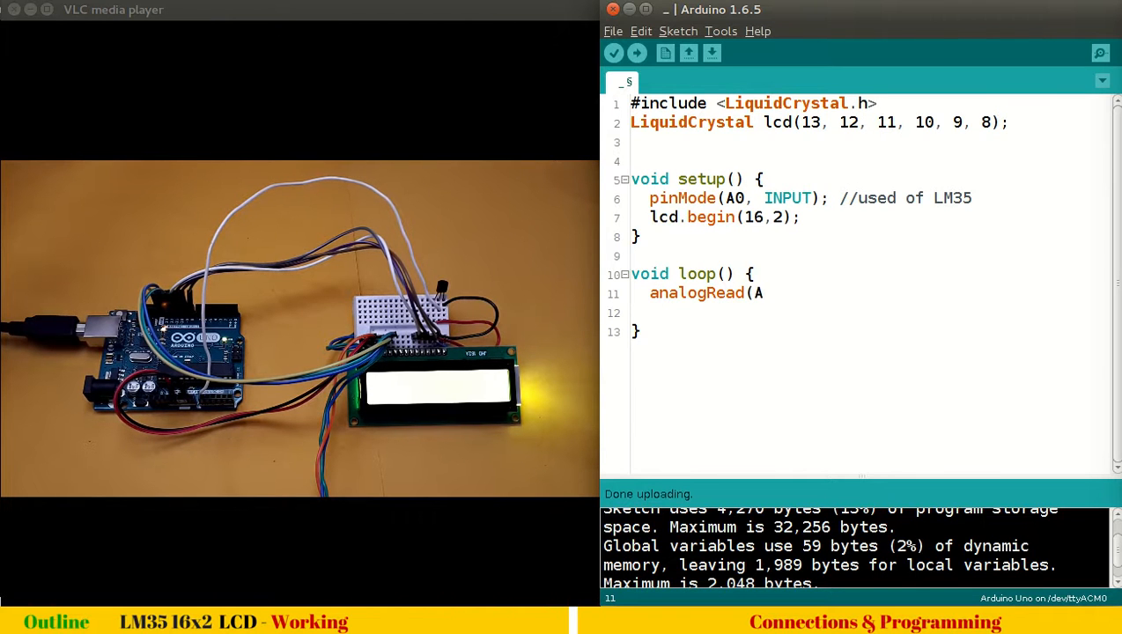
pyautogui.write('0);')
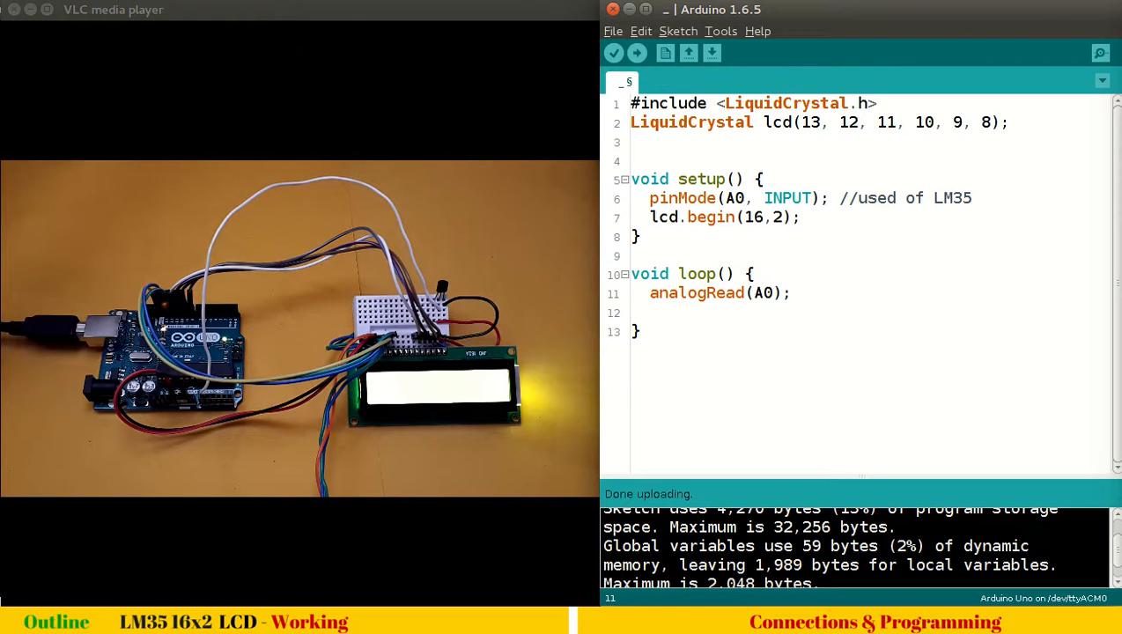
# Prefix the analogRead call on line 11 with 'float samples = '
pyautogui.click(652, 294)
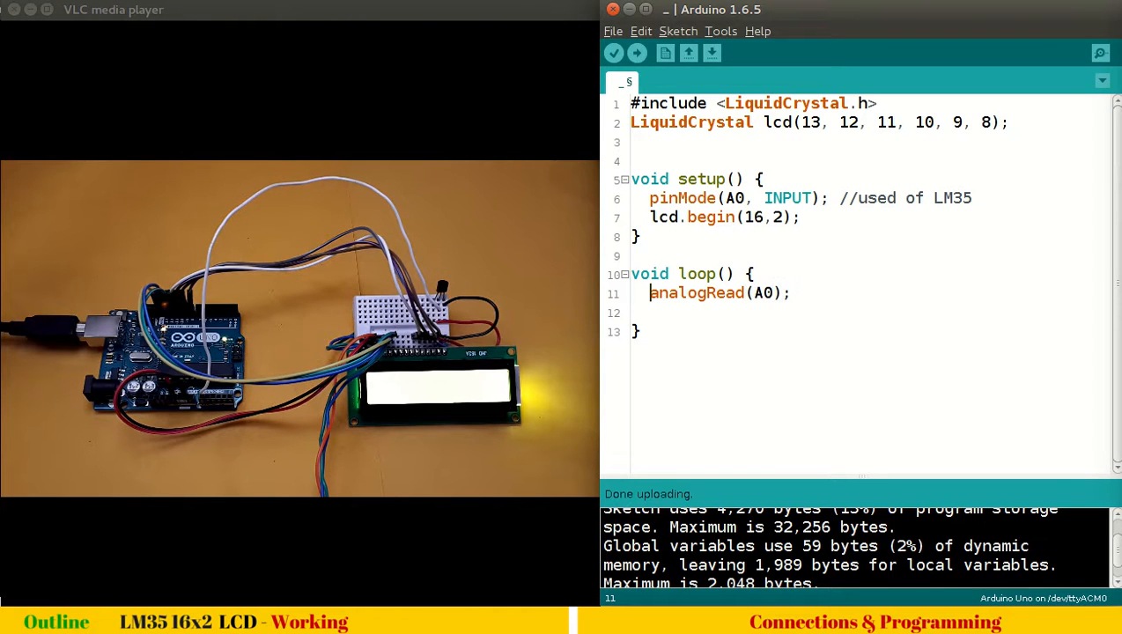
pyautogui.write('float')
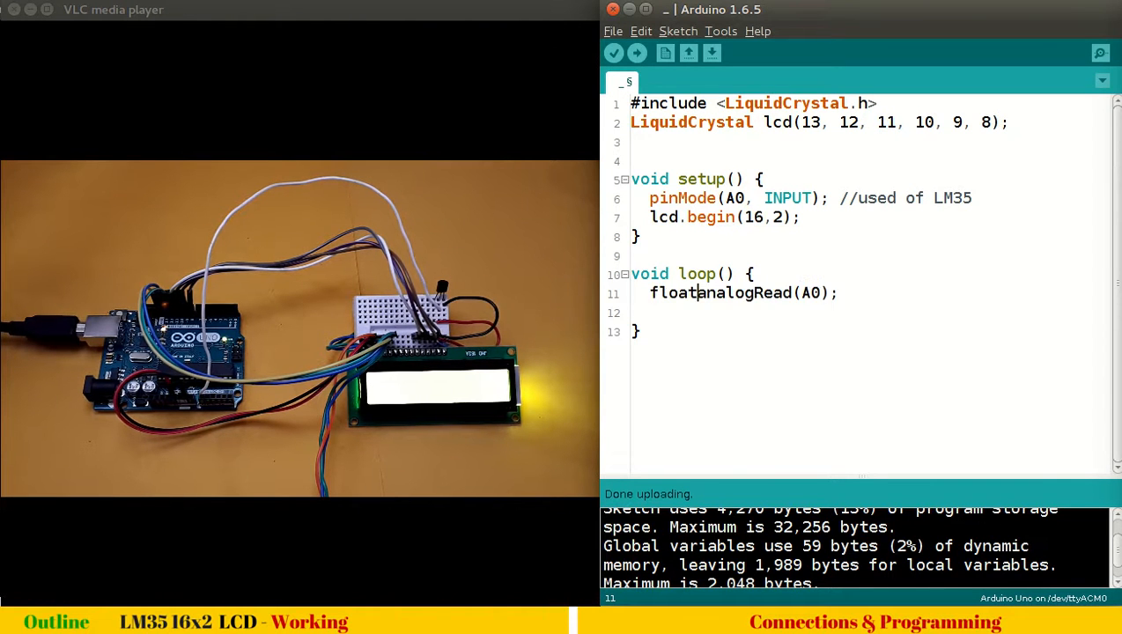
pyautogui.write('samples =')
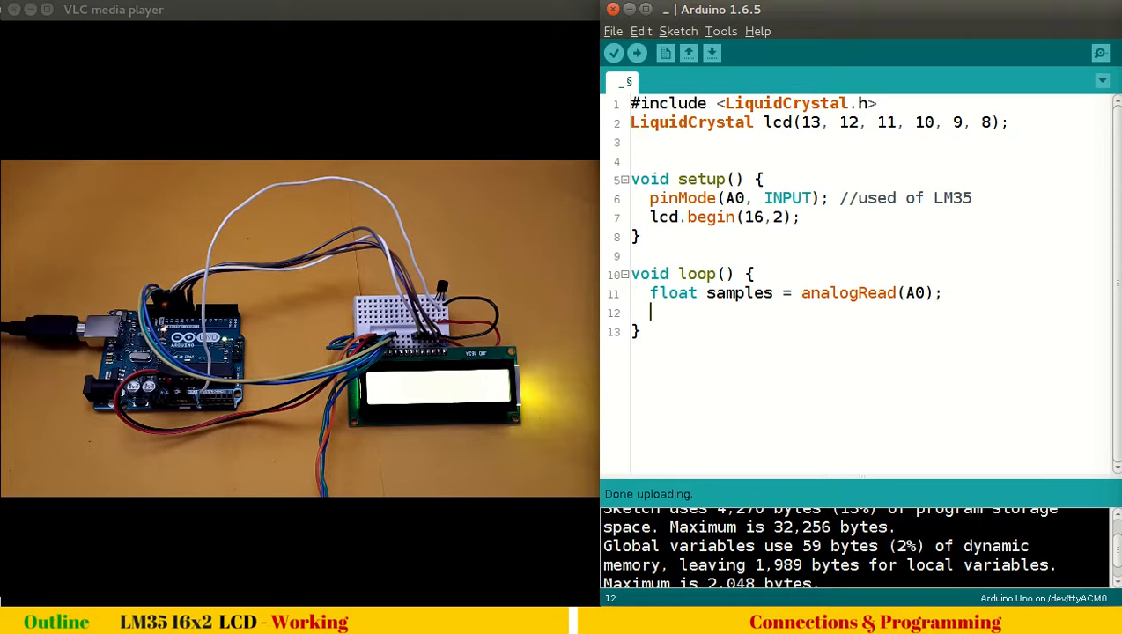
# Add the comment '//each digital sample has 5V/1024 Volts' on line 12
pyautogui.write('//each')
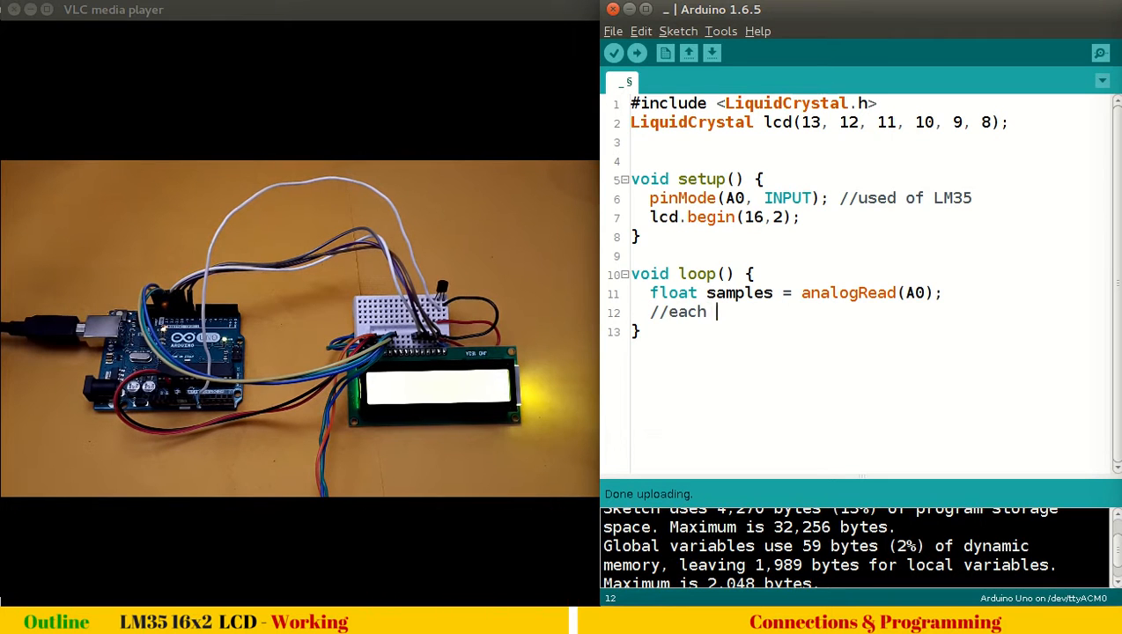
pyautogui.write('digital')
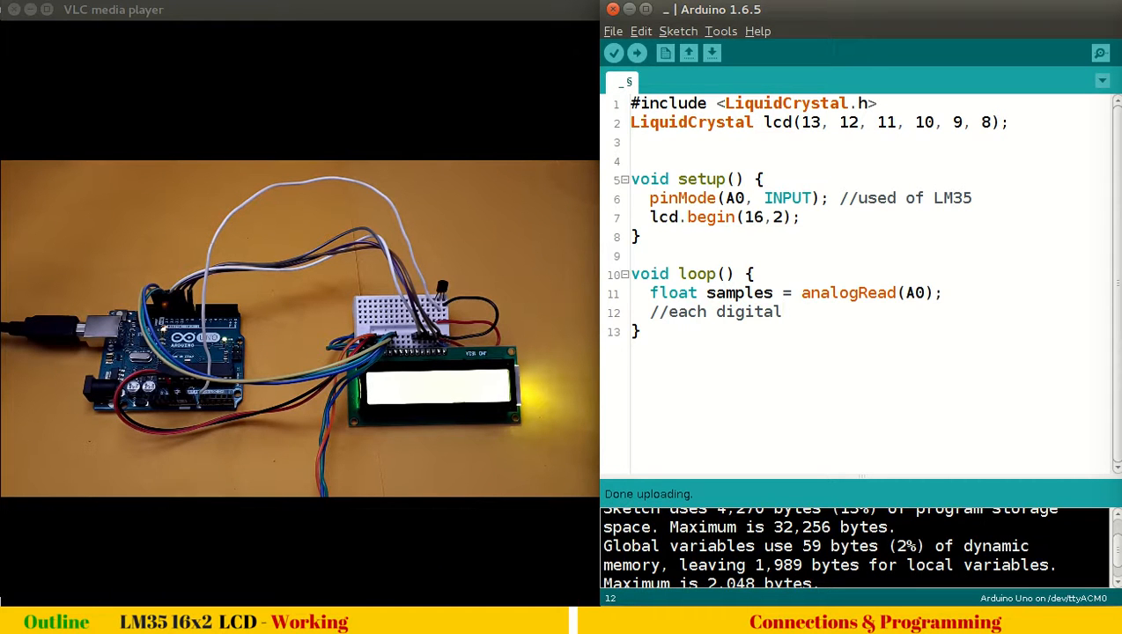
pyautogui.write('sample')
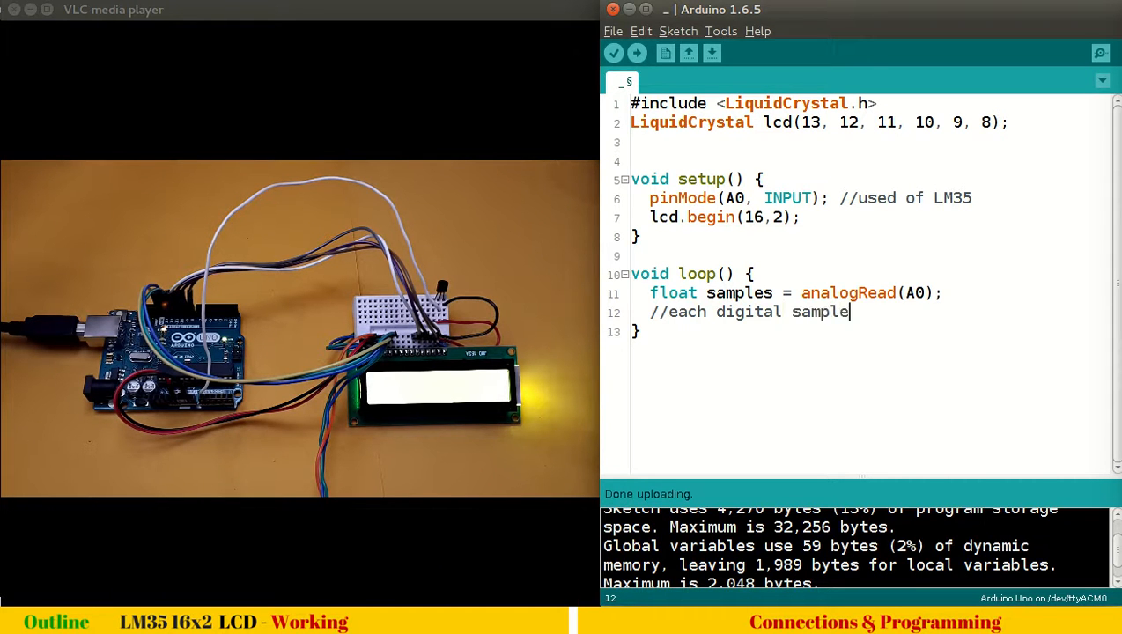
pyautogui.write('5')
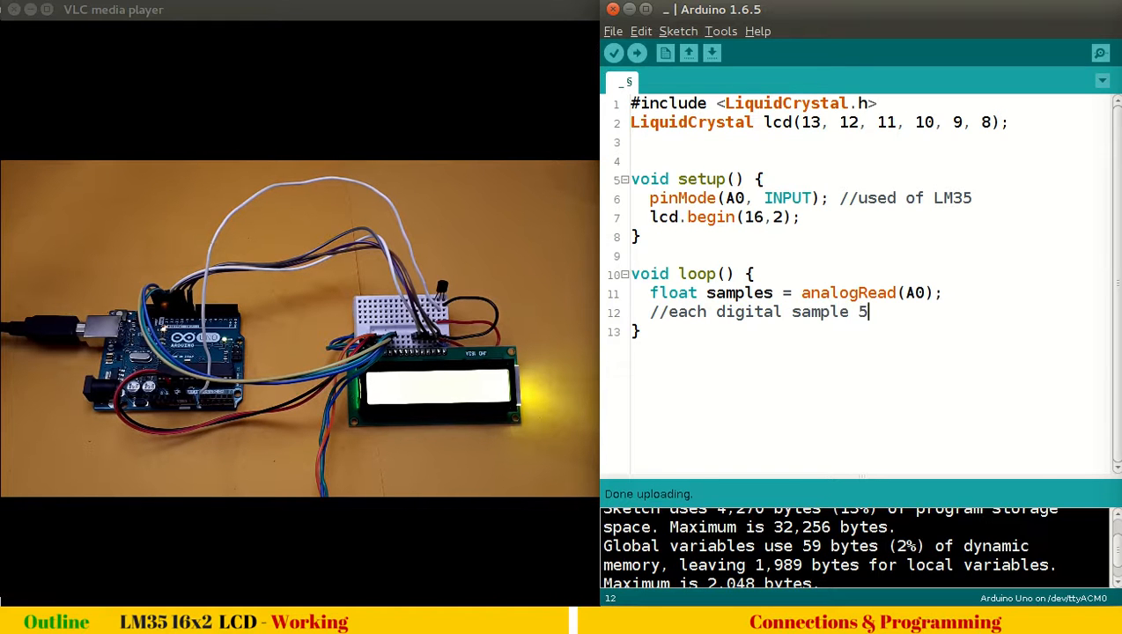
pyautogui.write('V/1')
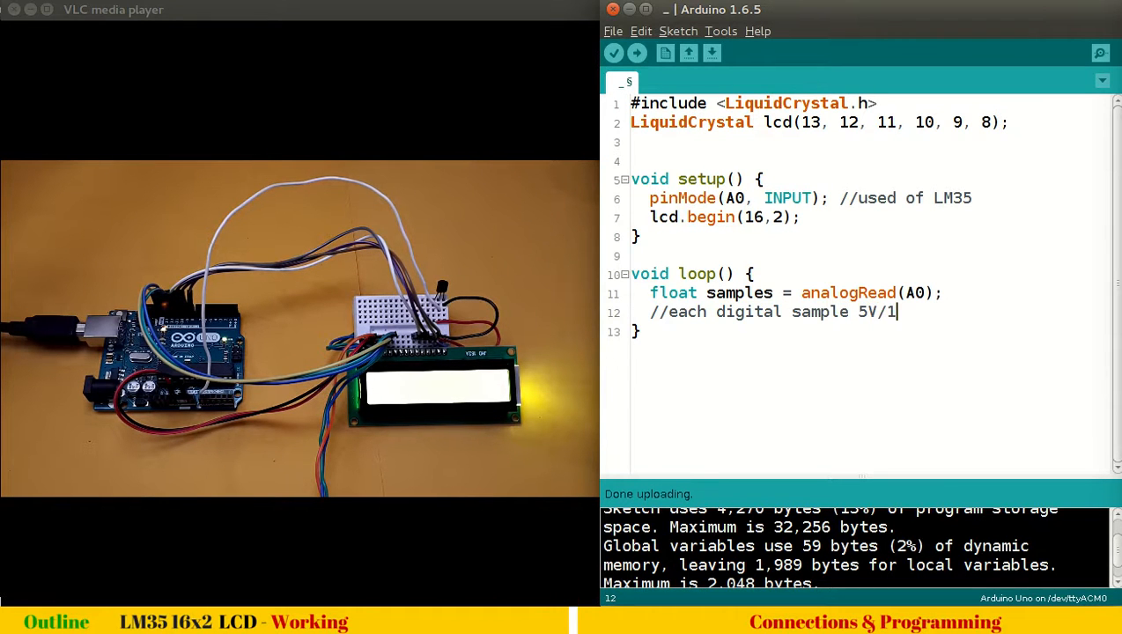
pyautogui.write('024 Volts')
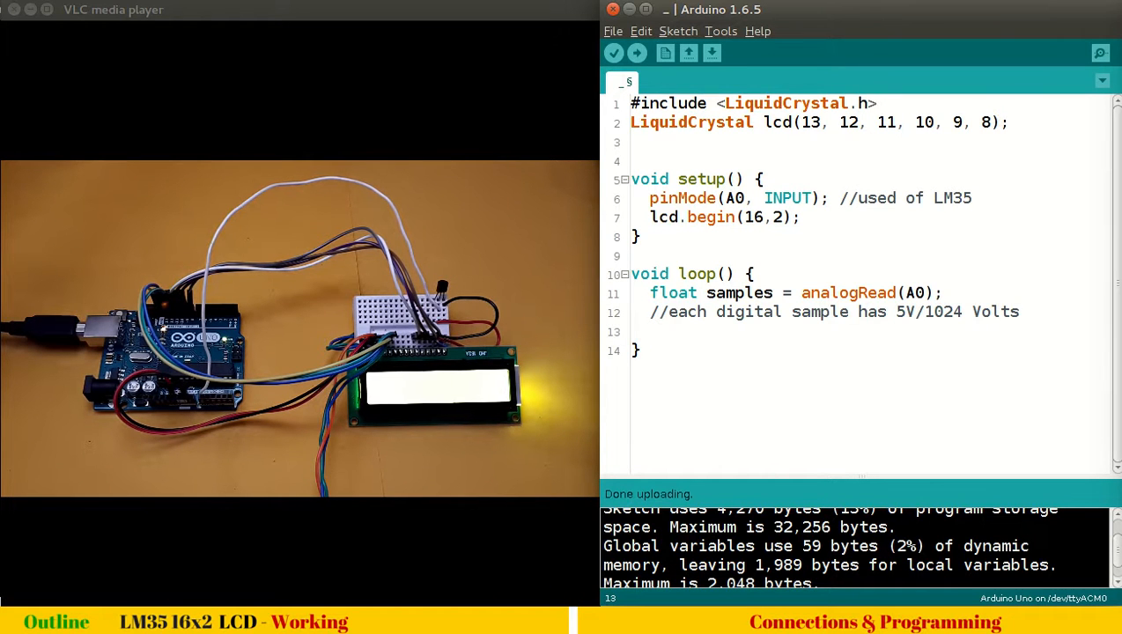
# Add 'float analog_voltage_of_samples = samples * 5/1024;' on line 13 and select the variable name
pyautogui.write('float')
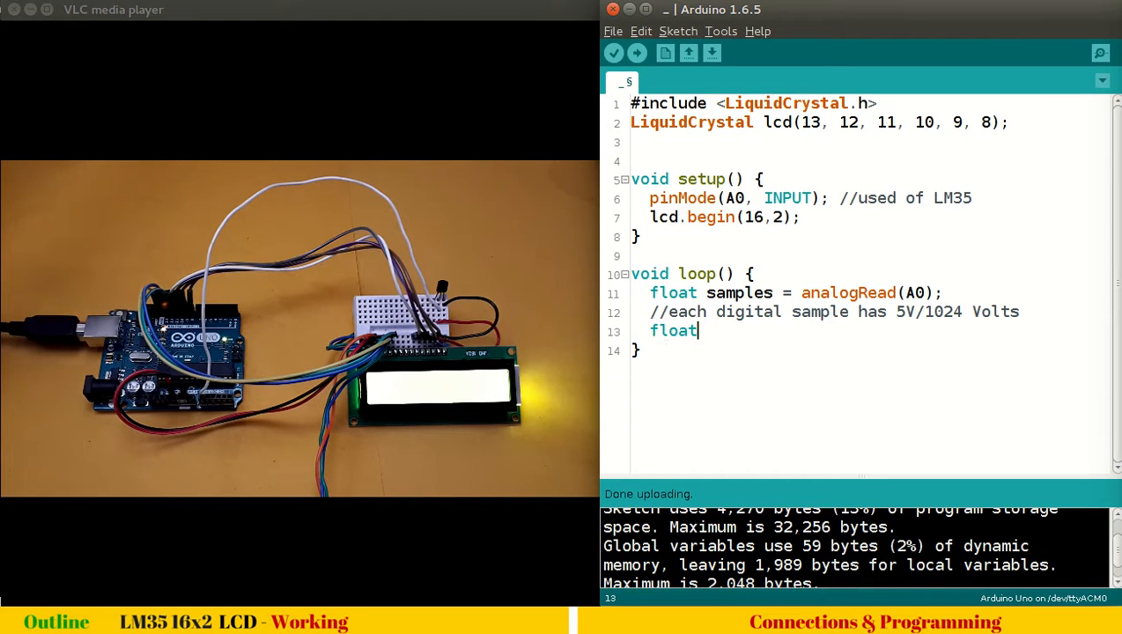
pyautogui.write('analog')
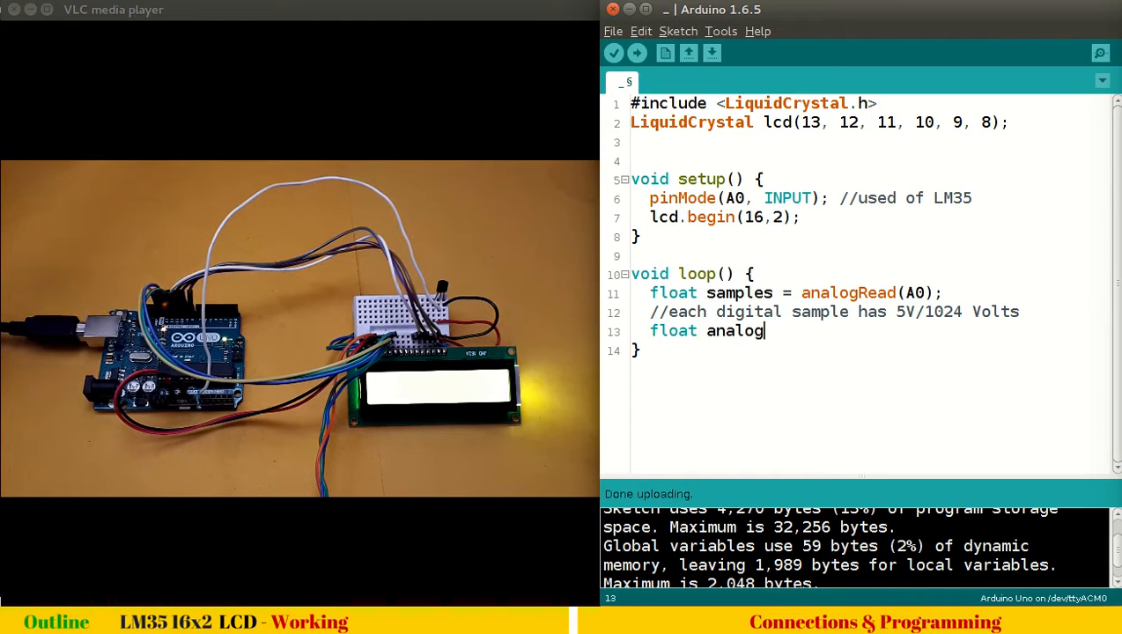
pyautogui.write('_voltage')
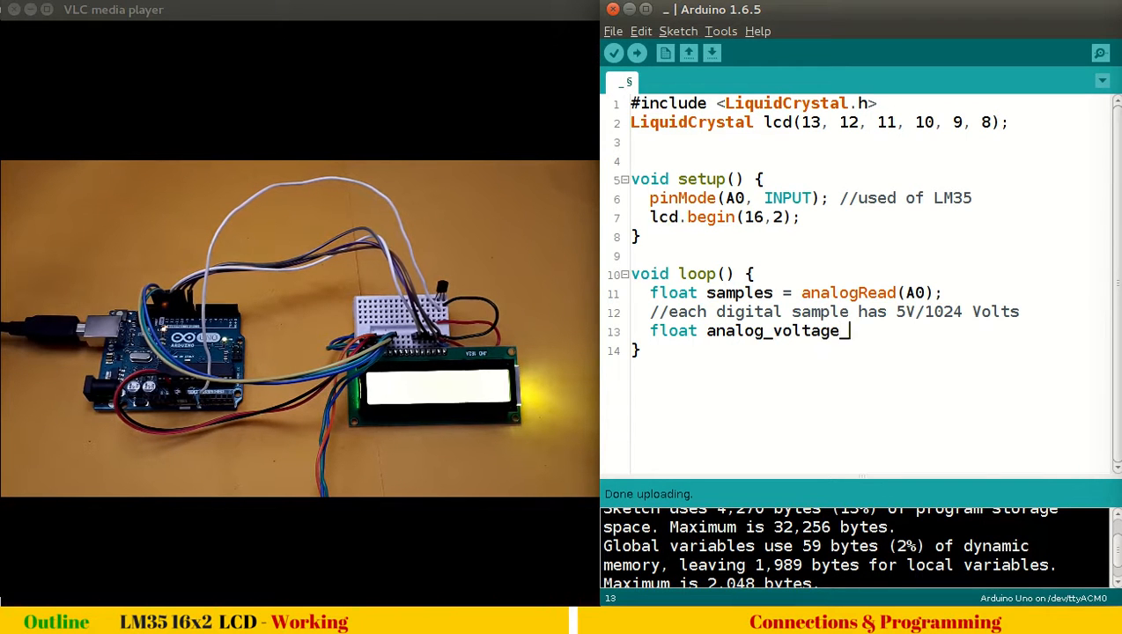
pyautogui.write('_of_sampl')
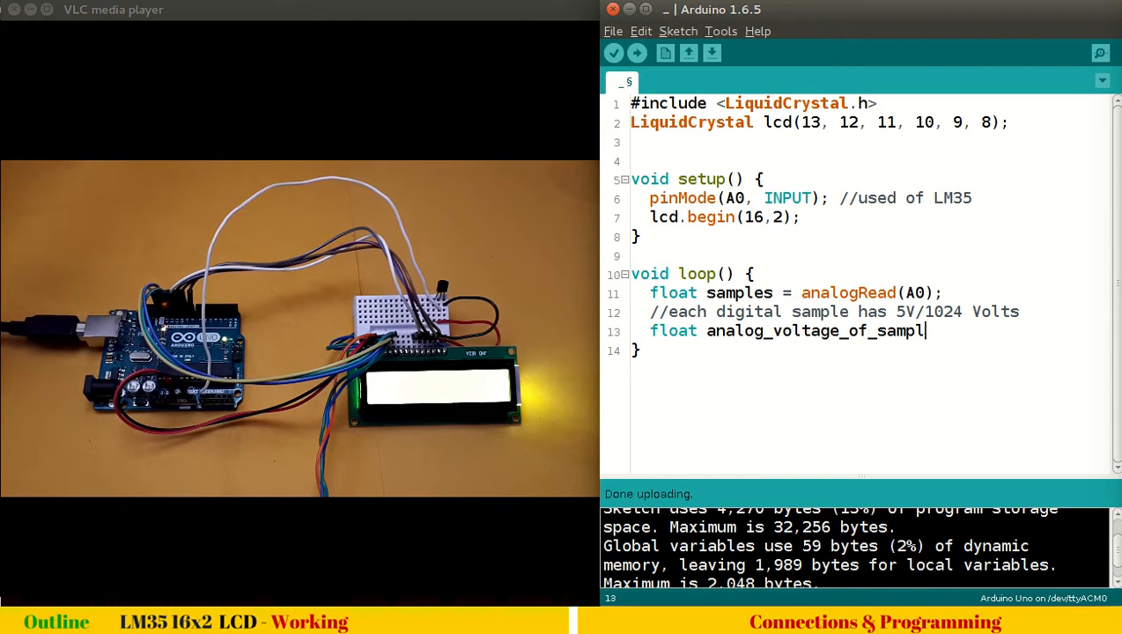
pyautogui.write('es = samples')
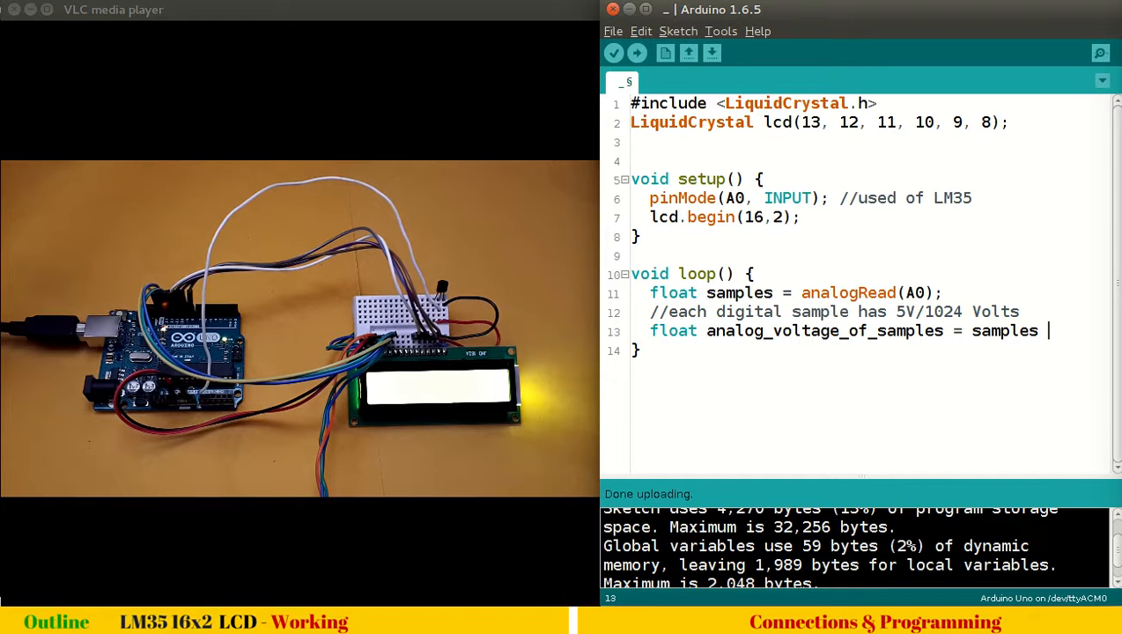
pyautogui.write('* 5/1024')
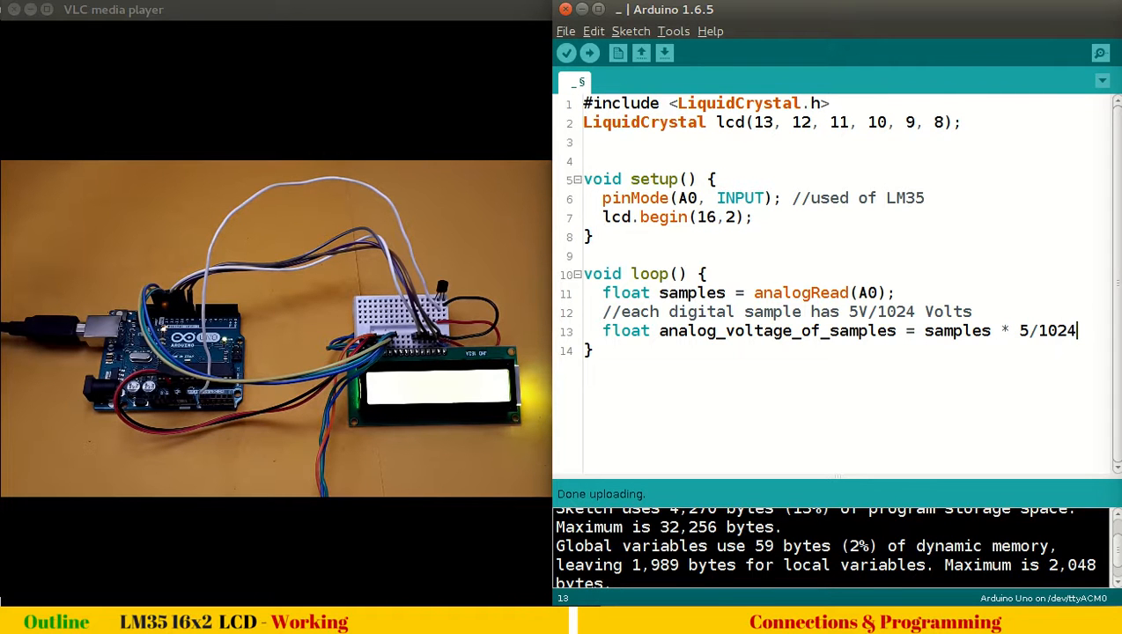
pyautogui.write(';')
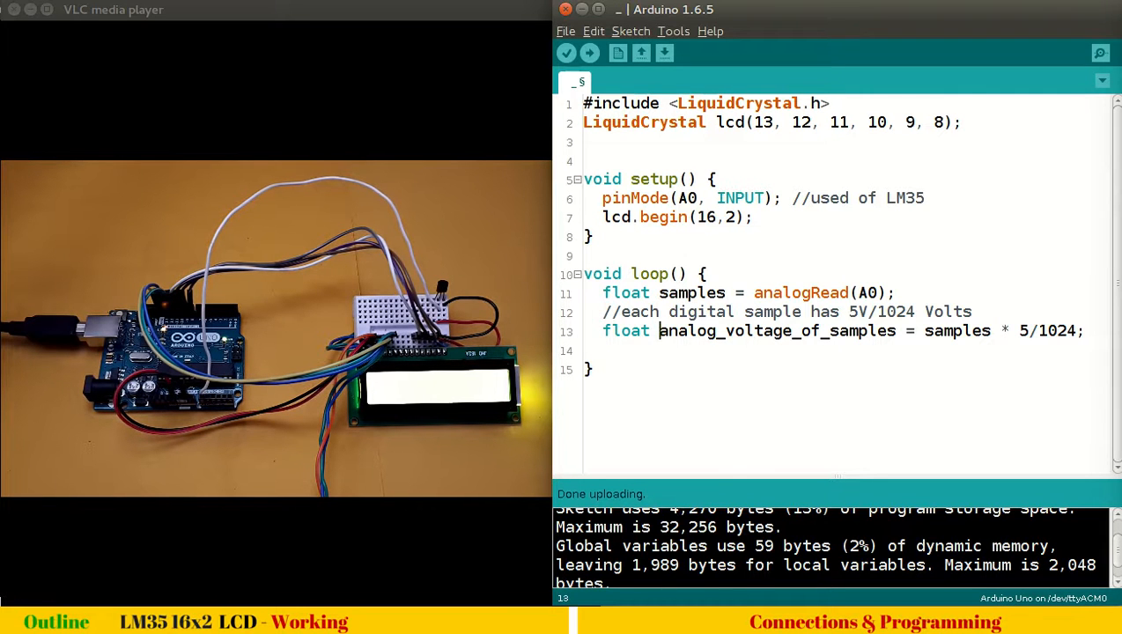
pyautogui.doubleClick(777, 330)
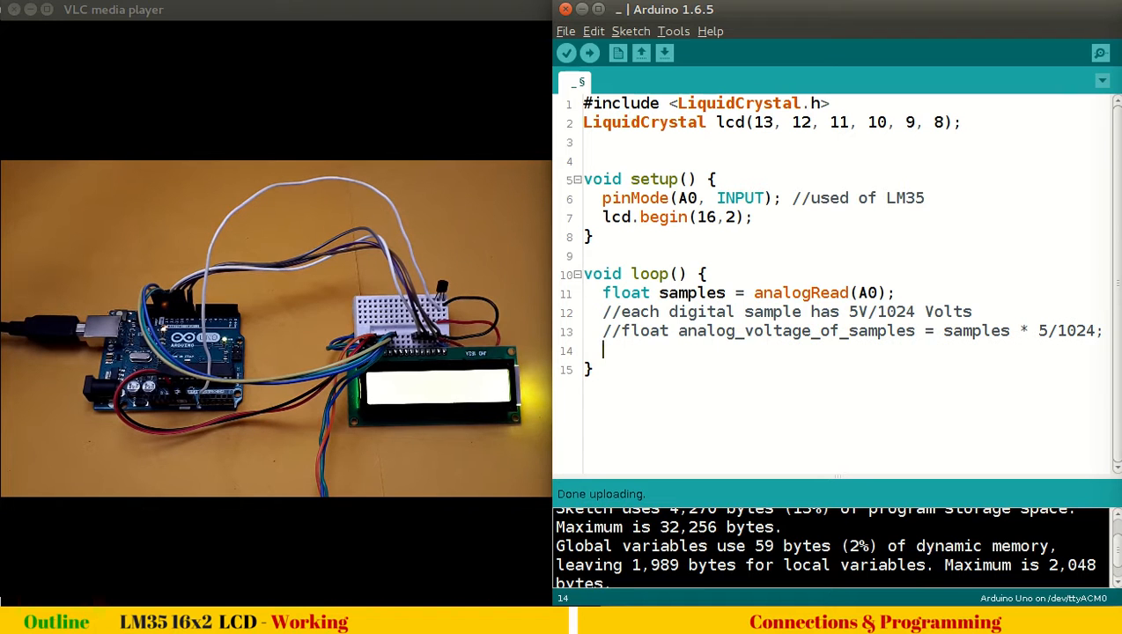
# Add lcd.setCursor(0,0); followed by lcd.print(samples); to the loop
pyautogui.write('l')
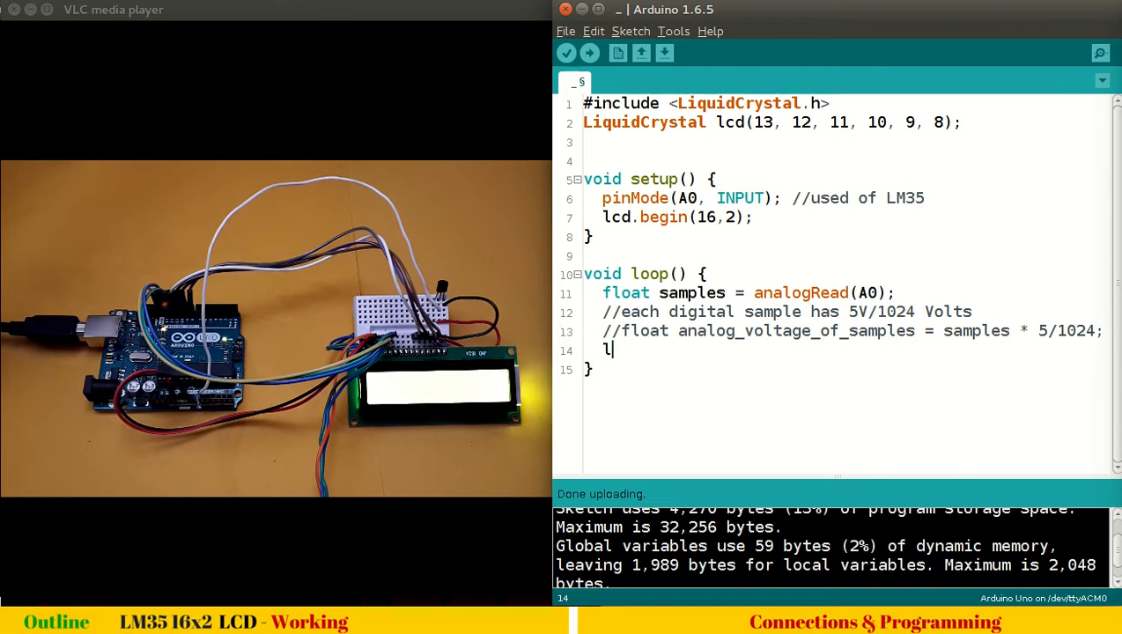
pyautogui.write('cd.')
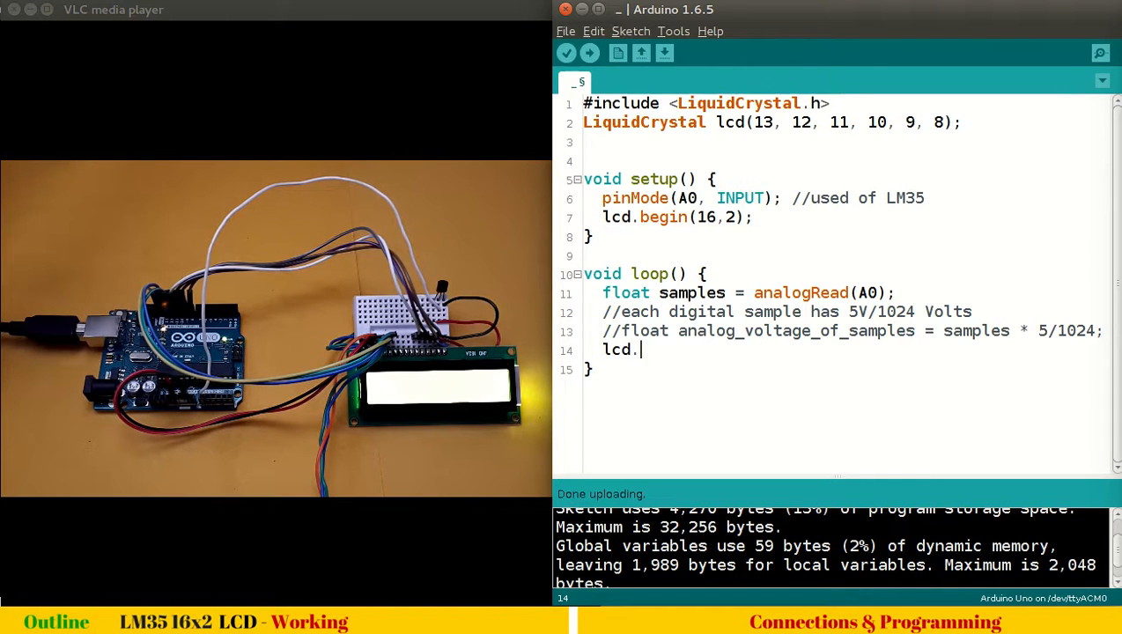
pyautogui.write('setC')
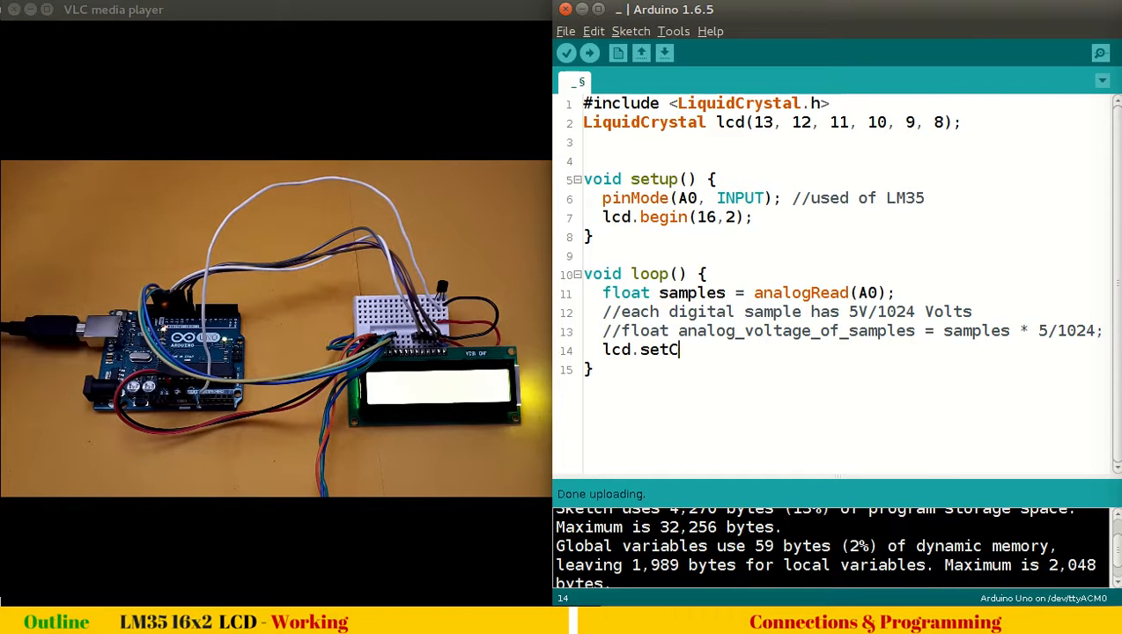
pyautogui.write('ursor(')
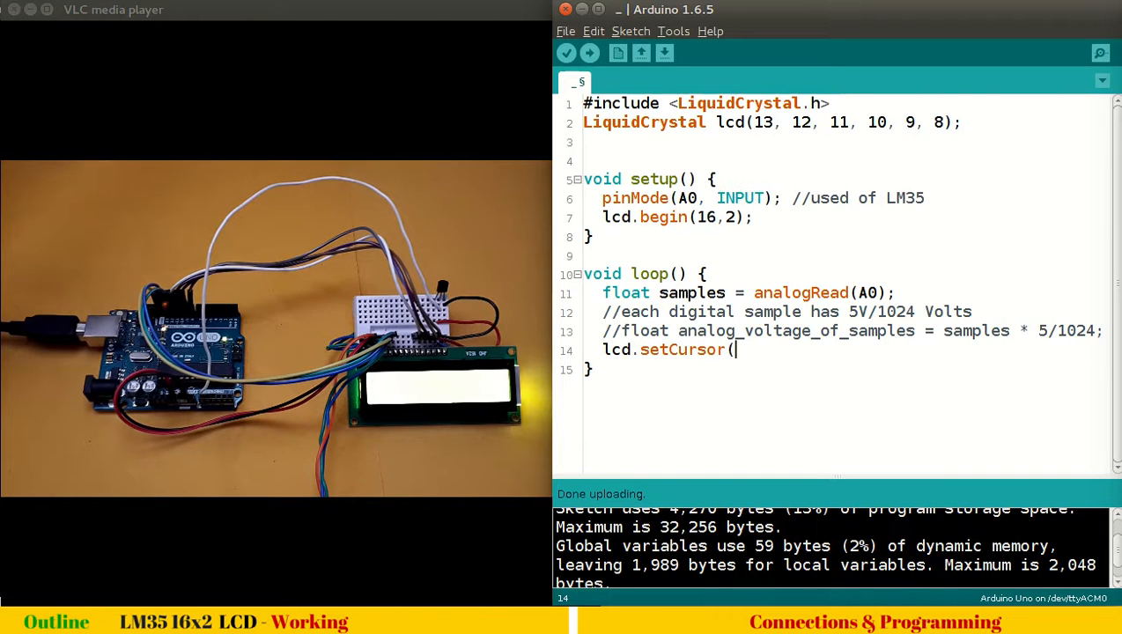
pyautogui.write('0,0);')
pyautogui.write('lcd')
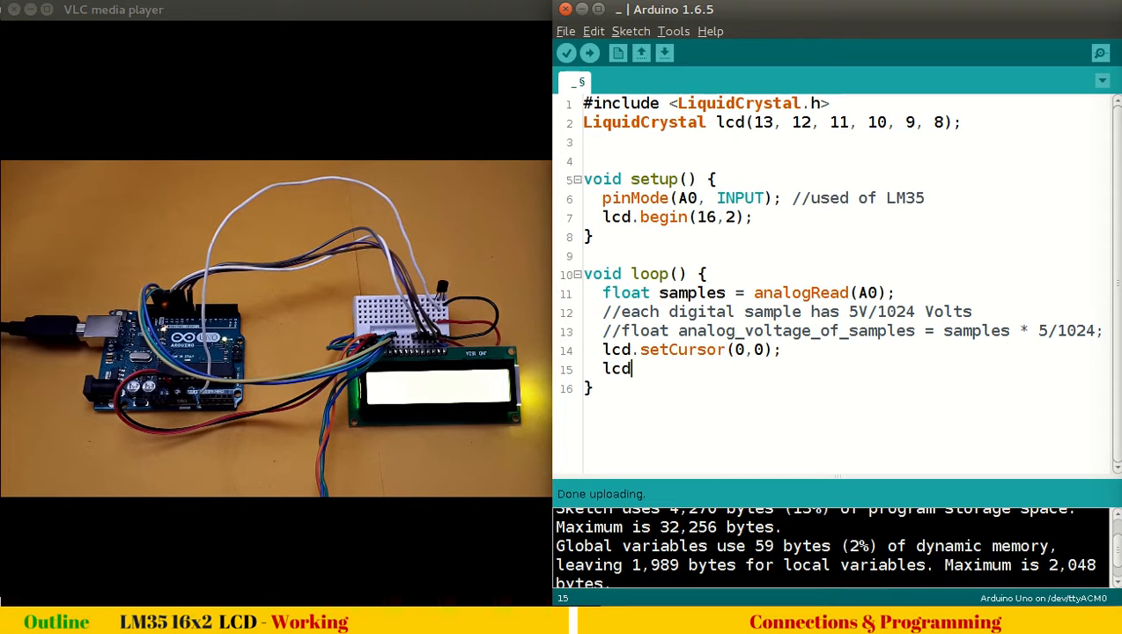
pyautogui.write('.print')
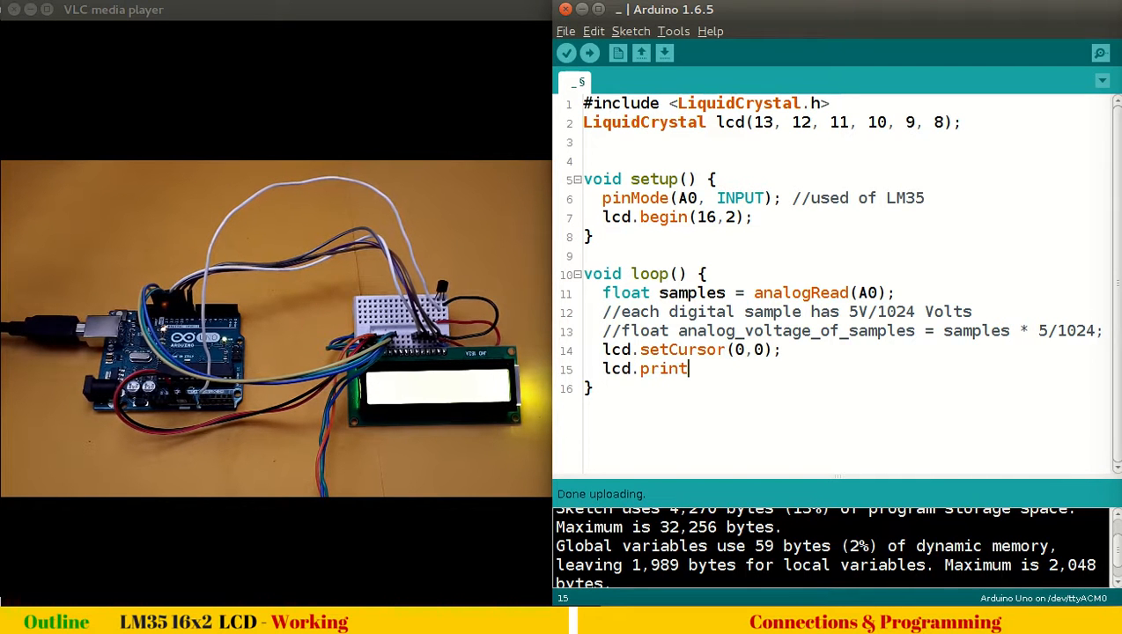
pyautogui.write('(sample')
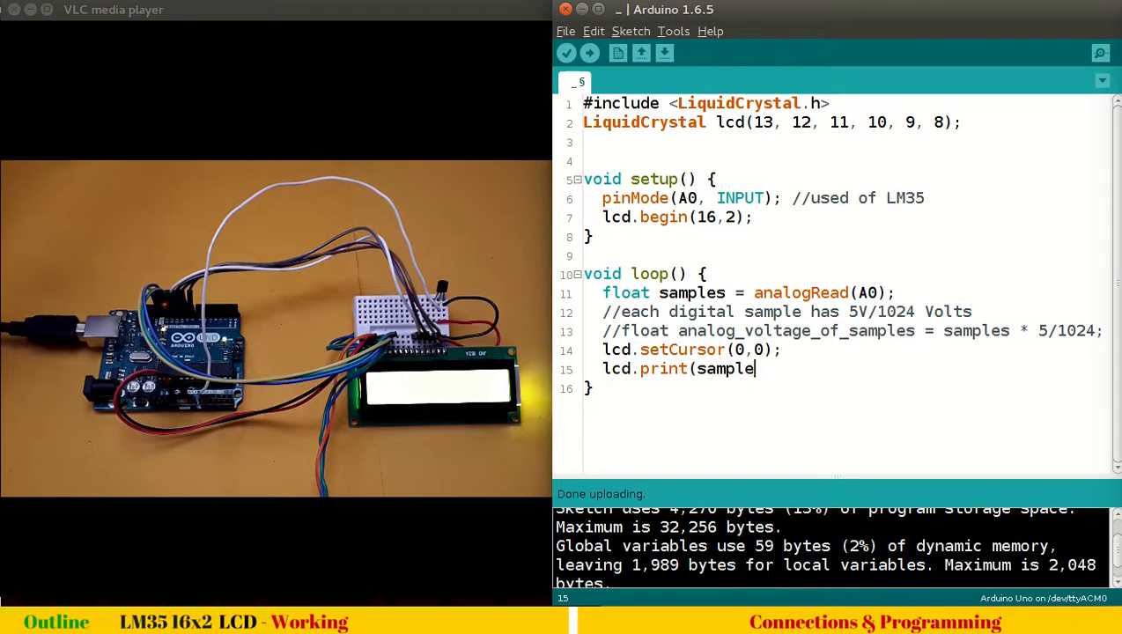
pyautogui.write('s);')
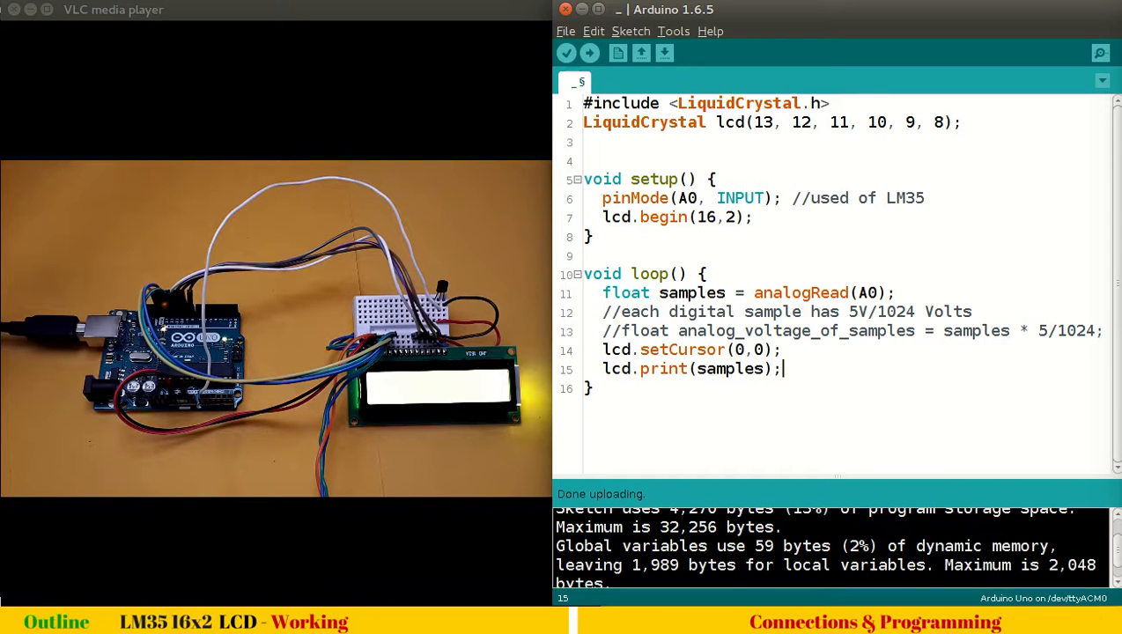
# Upload the sketch so the LCD displays the raw reading 63.00
pyautogui.click(589, 53)
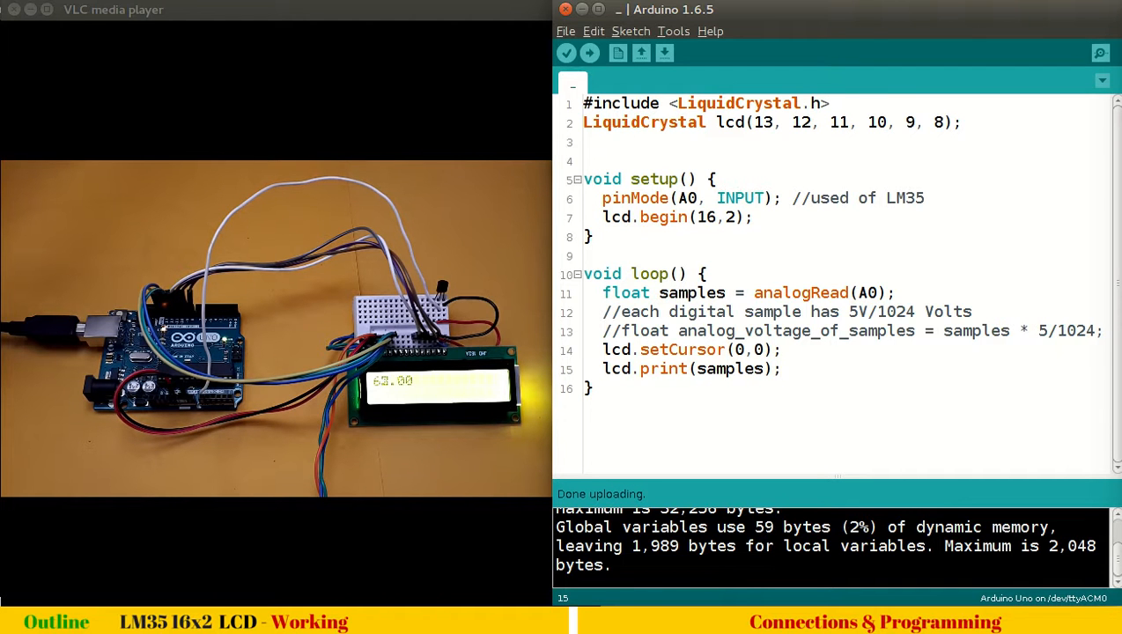
# Add delay(1000); with a '//1s delay' comment after the print, then upload
pyautogui.write('de')
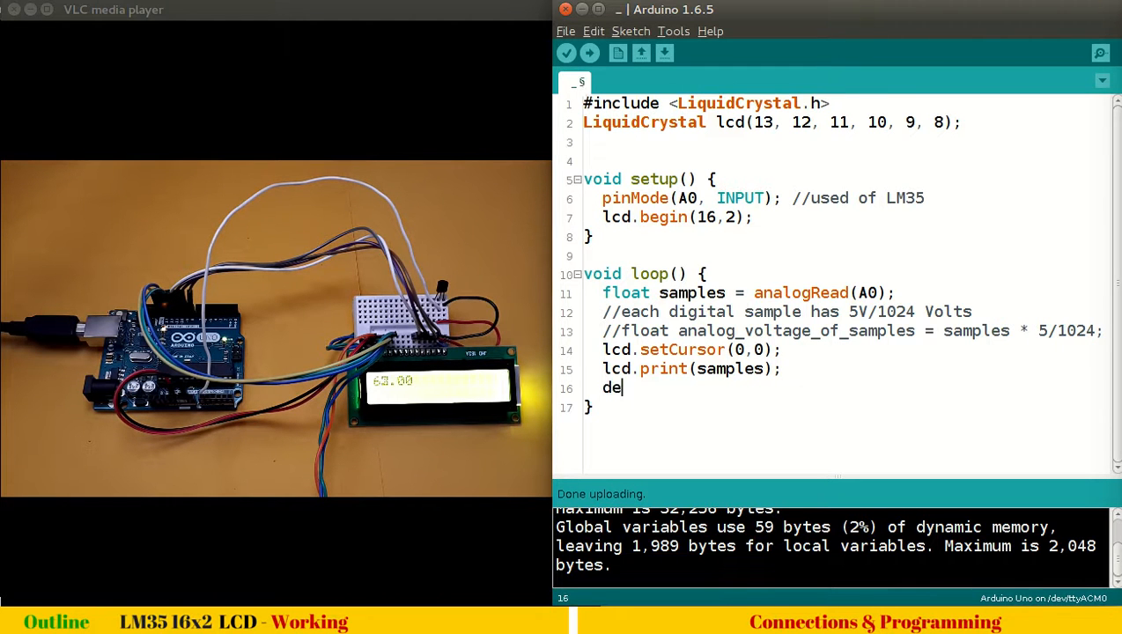
pyautogui.write('lay(1000')
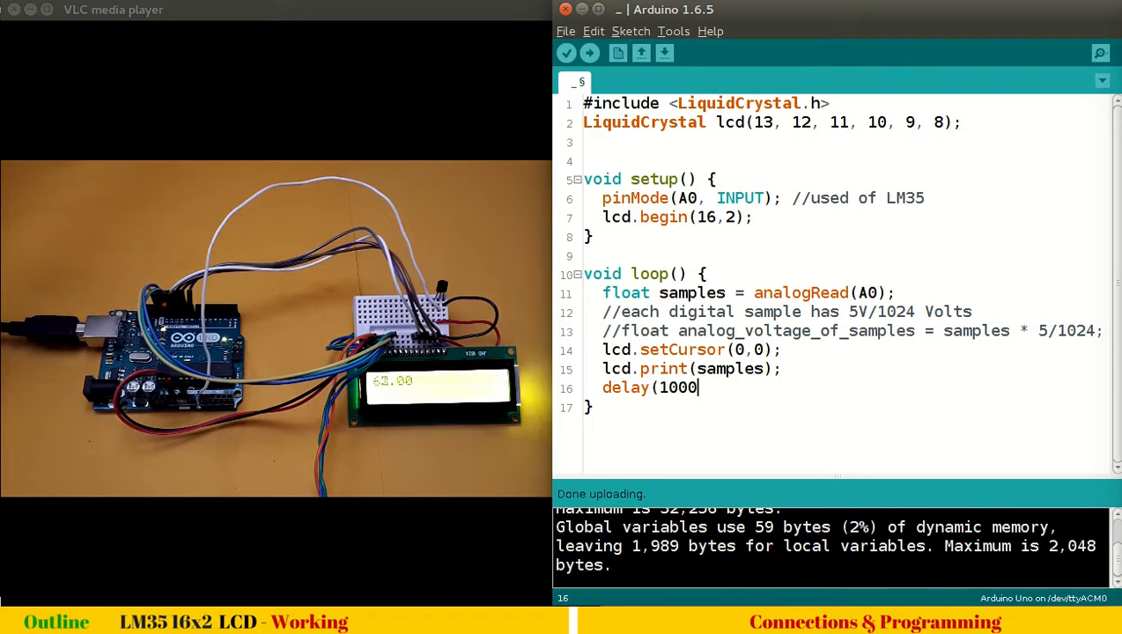
pyautogui.write(');')
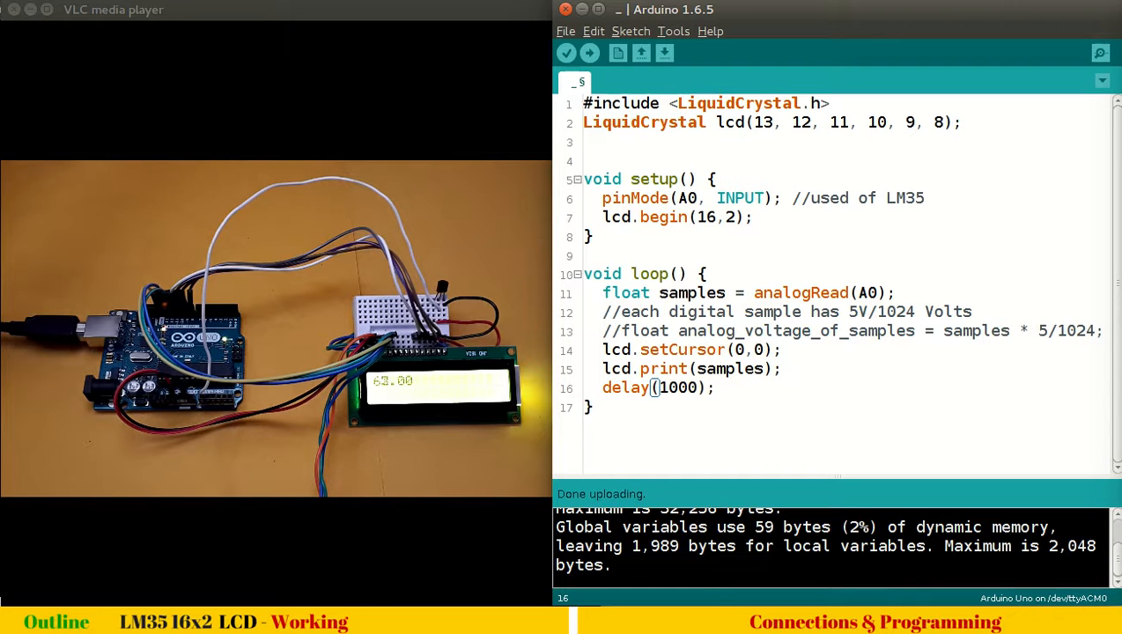
pyautogui.write('//1')
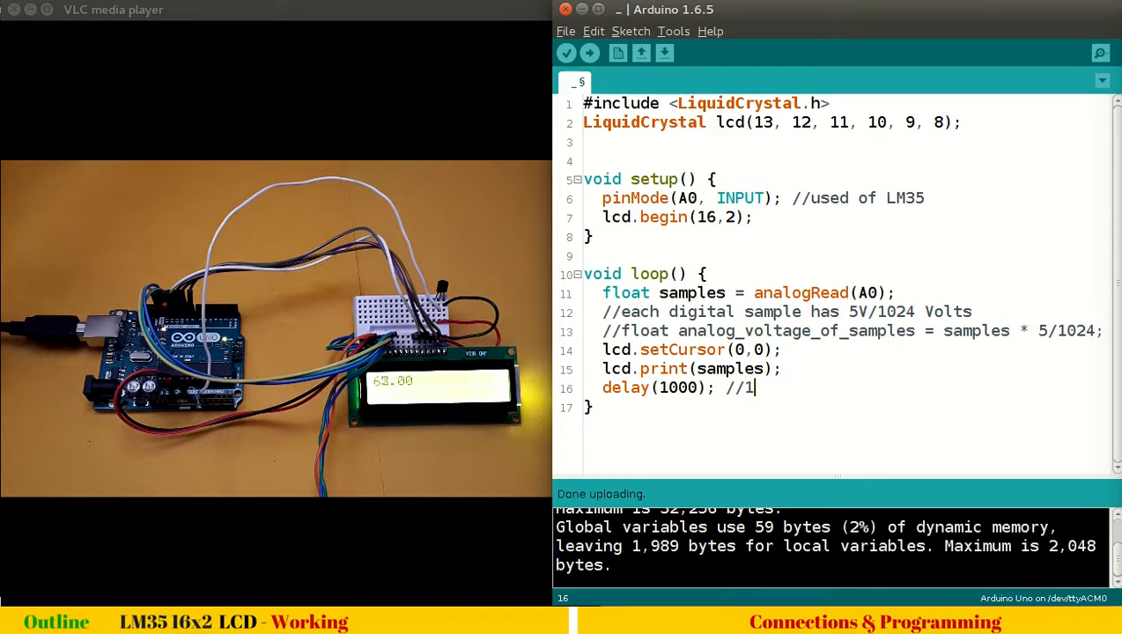
pyautogui.write('s dea')
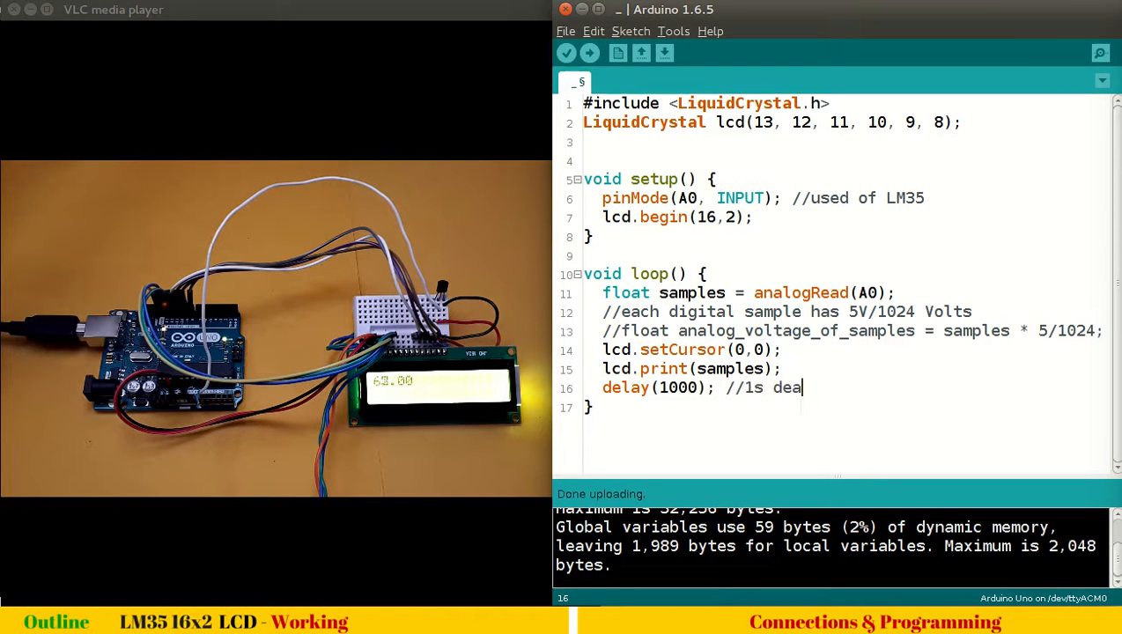
pyautogui.write('y')
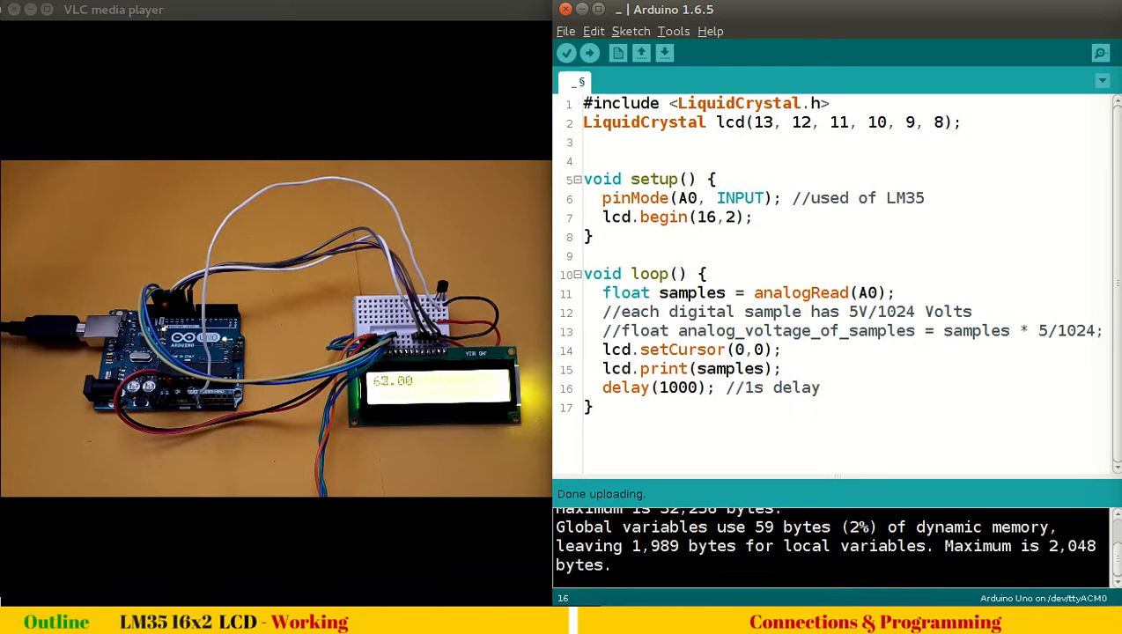
pyautogui.click(589, 53)
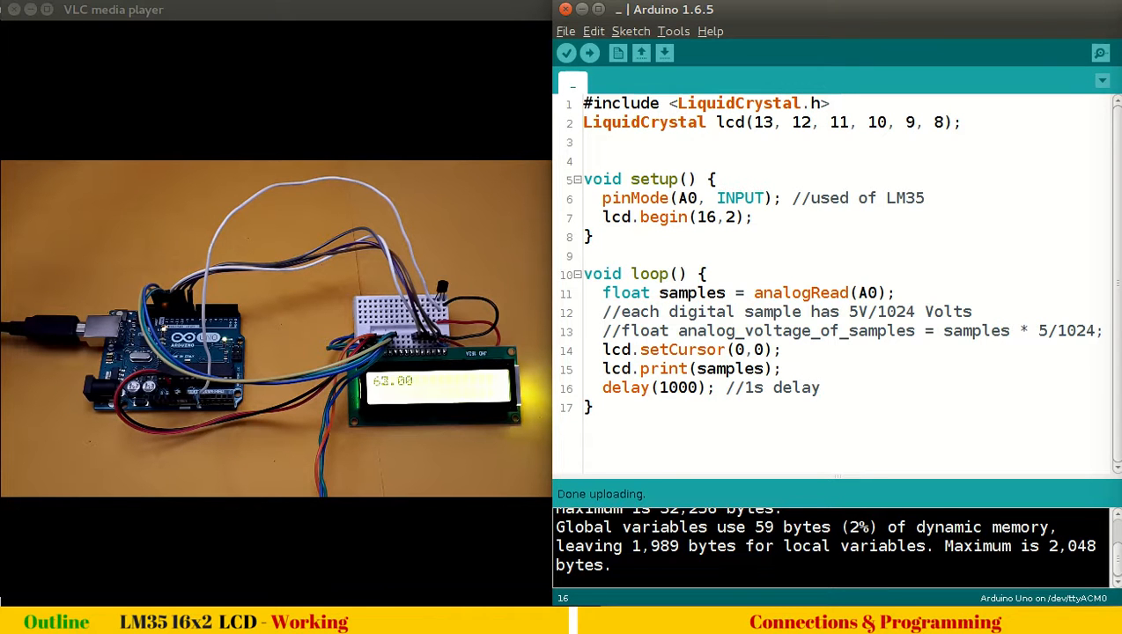
# Place the cursor on the commented analog_voltage_of_samples line to begin uncommenting it
pyautogui.click(821, 388)
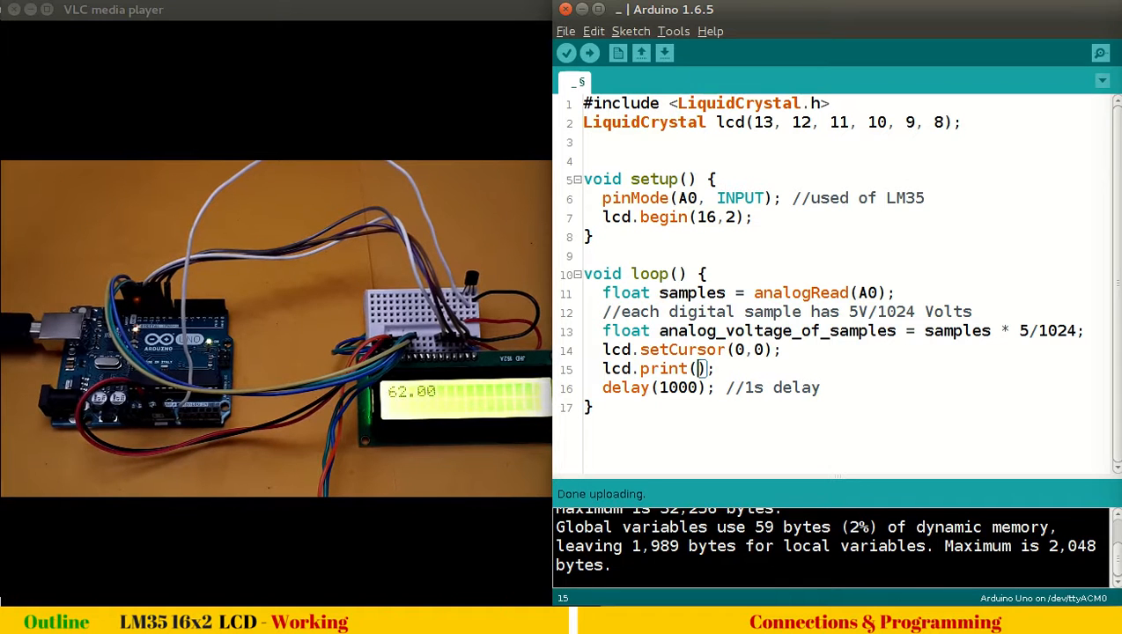
# Make lcd.print show analog_voltage_of_samples and upload, so the LCD reads 0.30
pyautogui.doubleClick(778, 330)
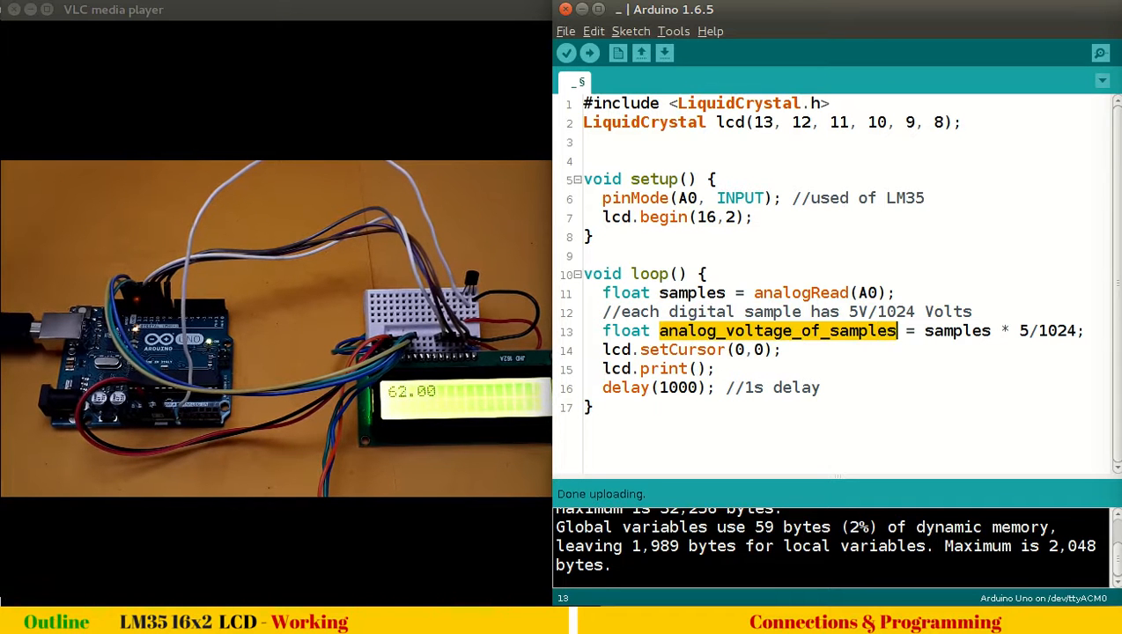
pyautogui.click(698, 369)
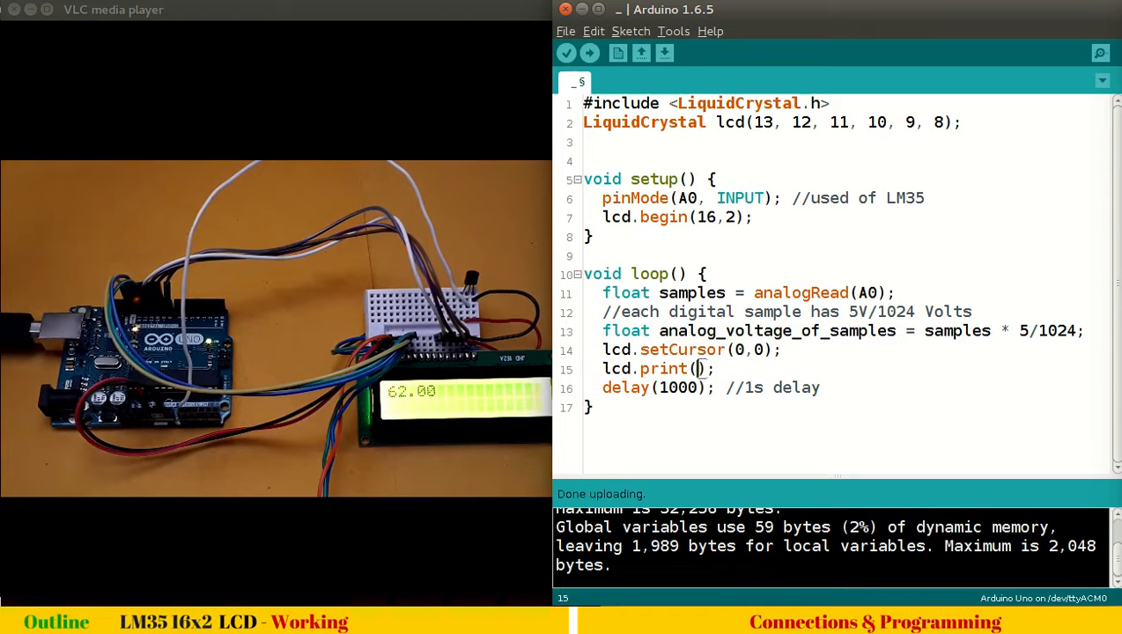
pyautogui.write('analog_voltage_of_samples')
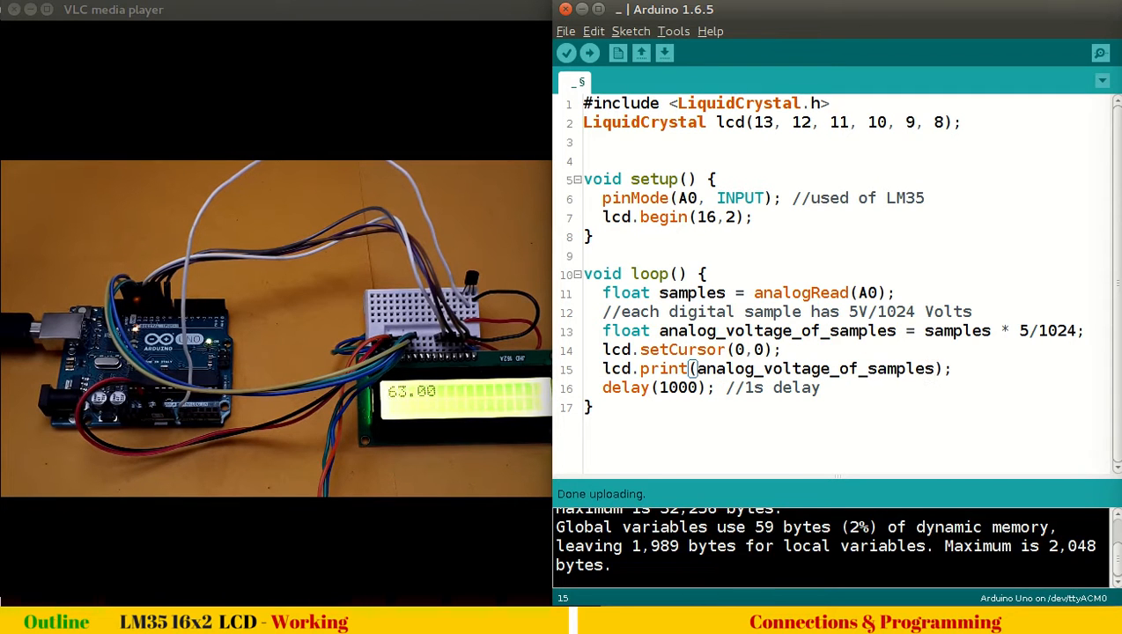
pyautogui.click(589, 53)
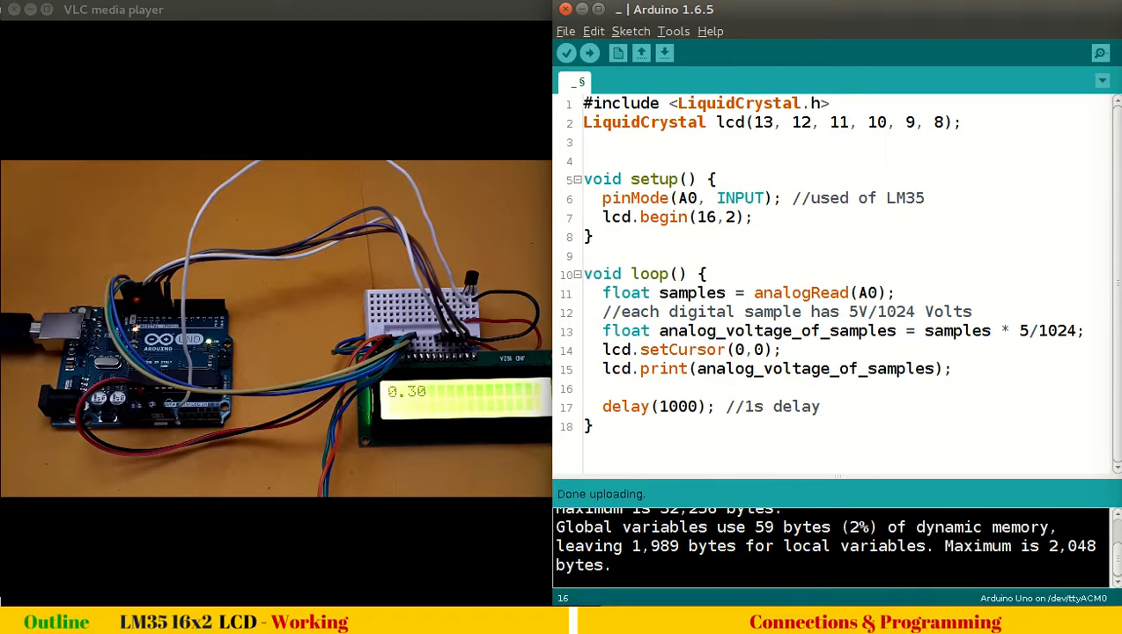
# Add a comment line noting the LM35 scale of 10mV (0.01V) per degree
pyautogui.write('//each')
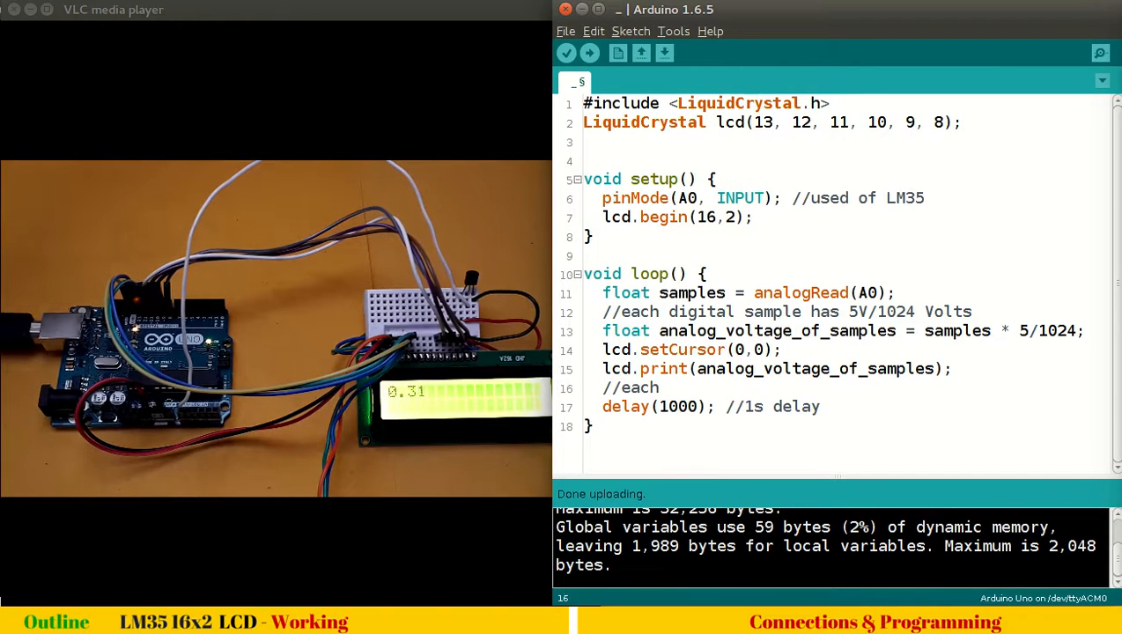
pyautogui.write('10mV')
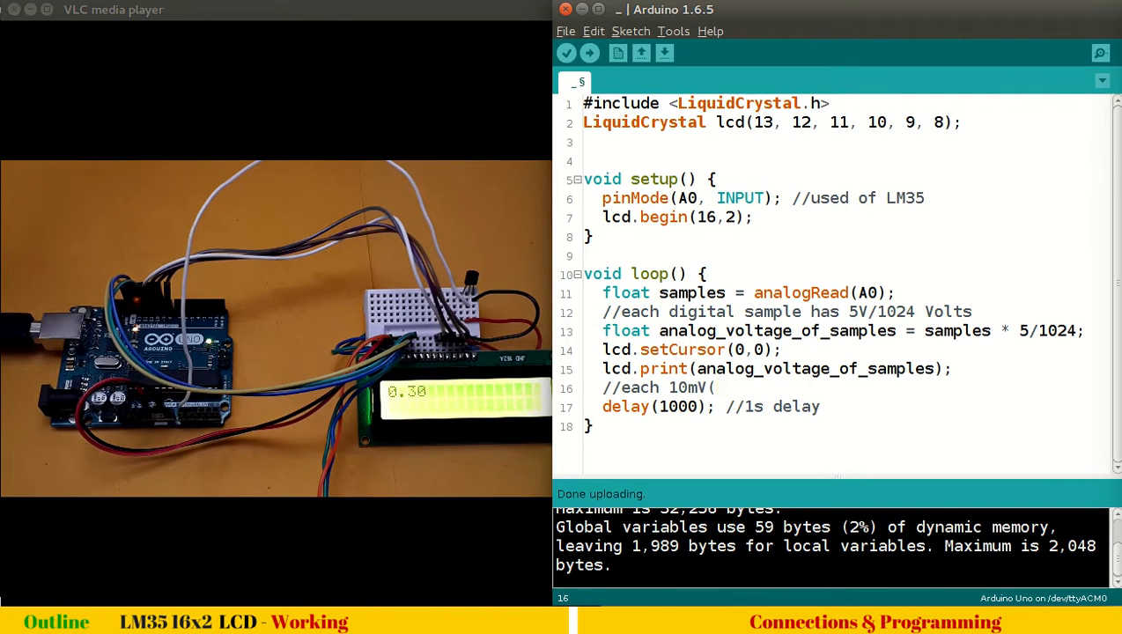
pyautogui.write('(0.01V)')
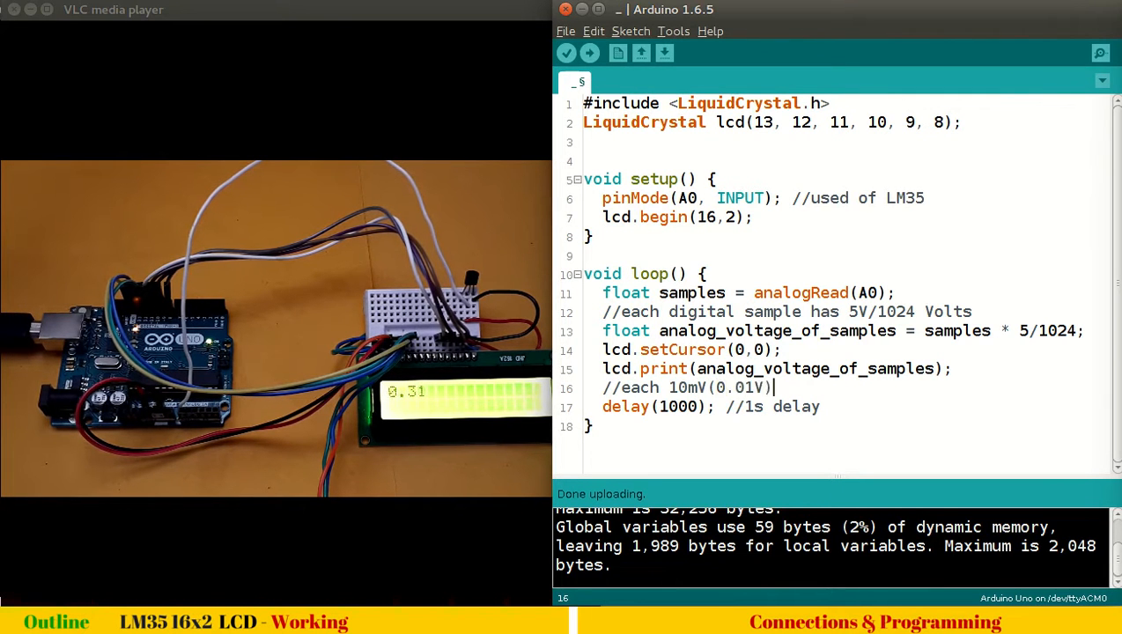
pyautogui.write('given by LM35 is change in 1 deg C')
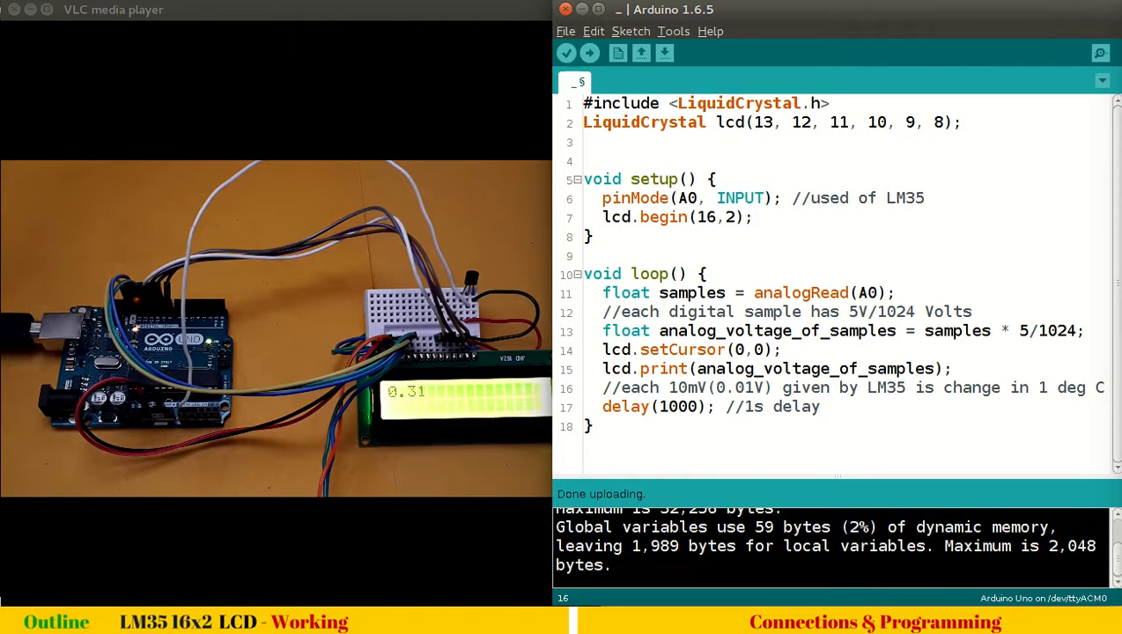
# Add a second comment asking how many degrees C the voltage read holds
pyautogui.write('//how many')
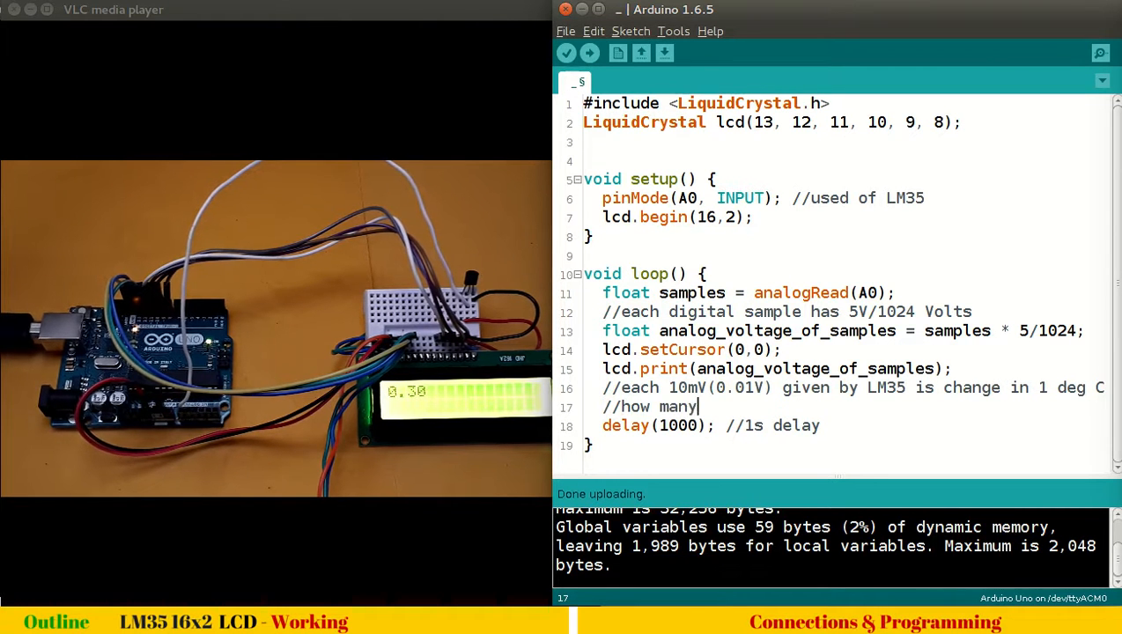
pyautogui.write('such de')
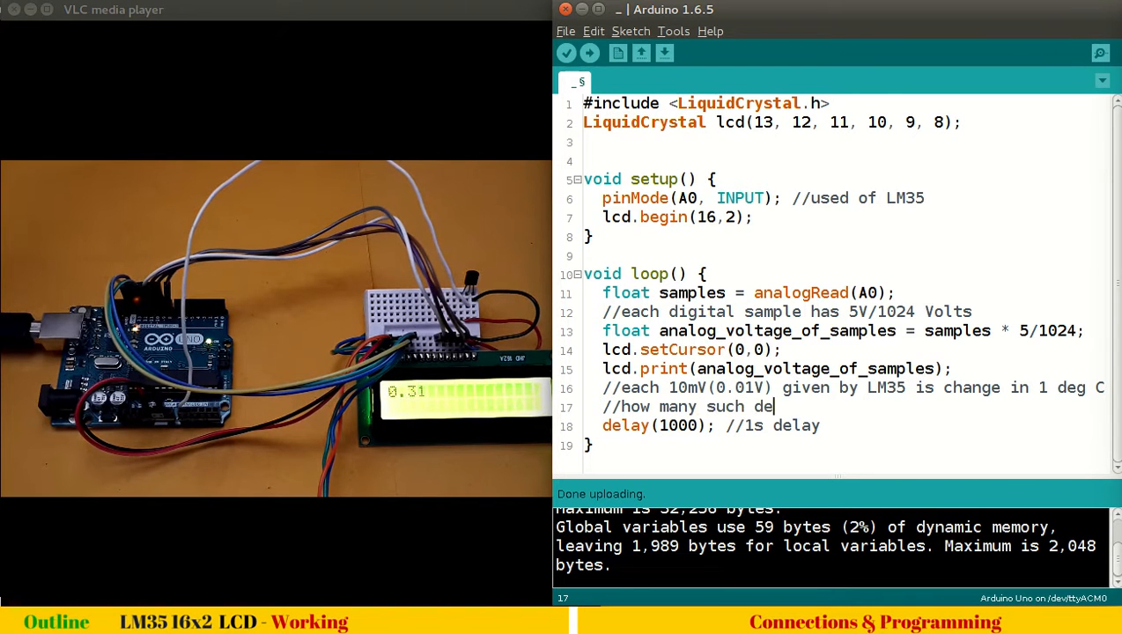
pyautogui.write('gree')
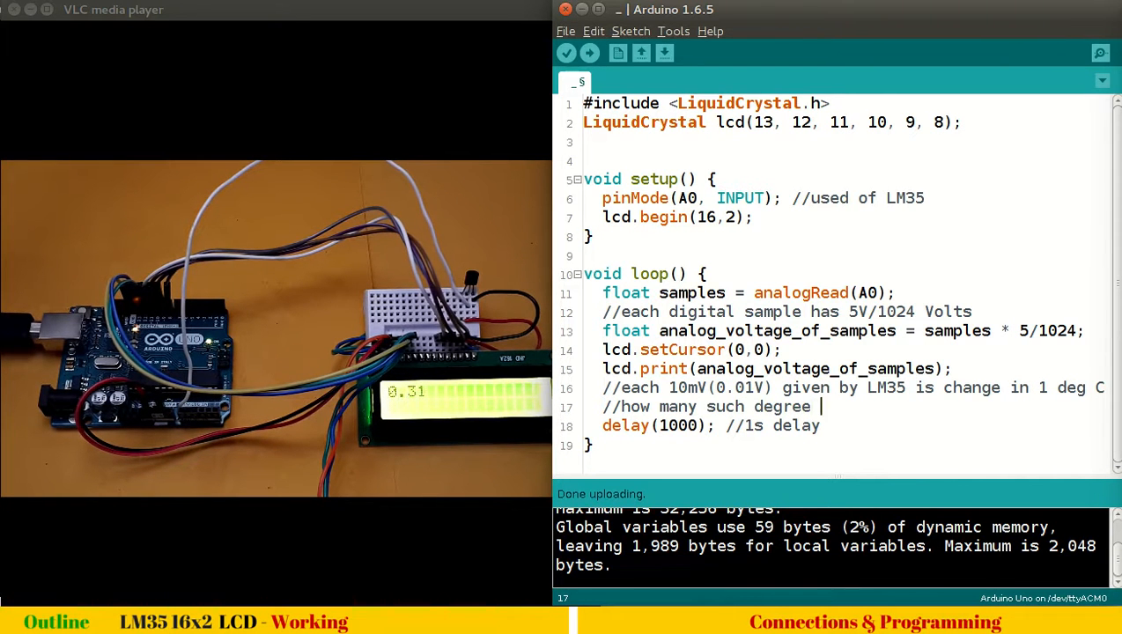
pyautogui.write('C')
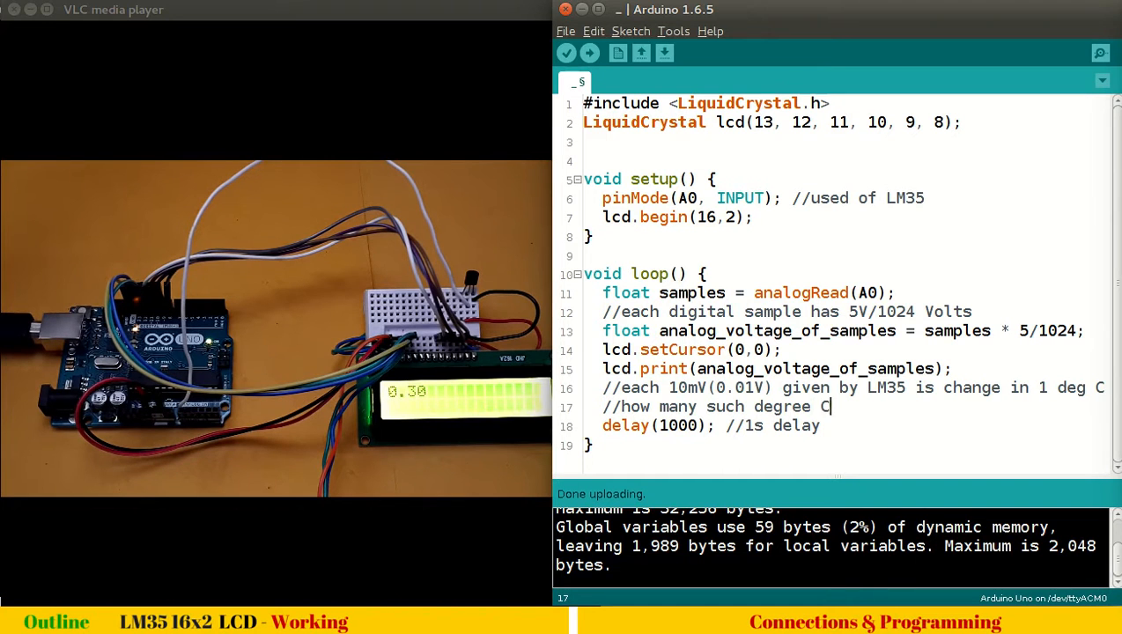
pyautogui.write('in')
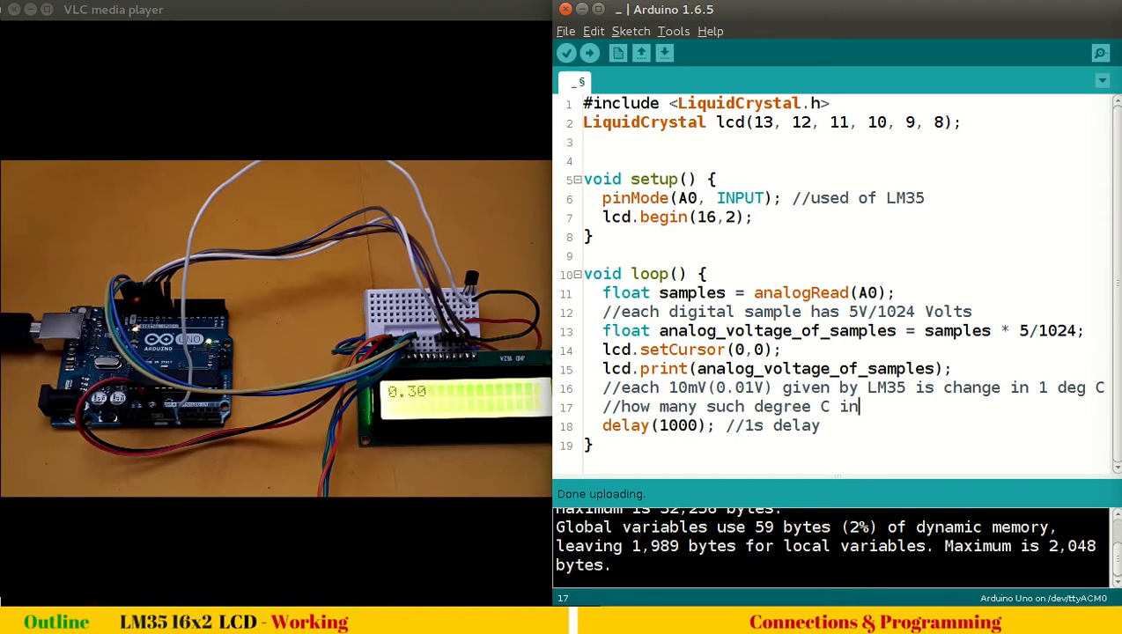
pyautogui.write('gi')
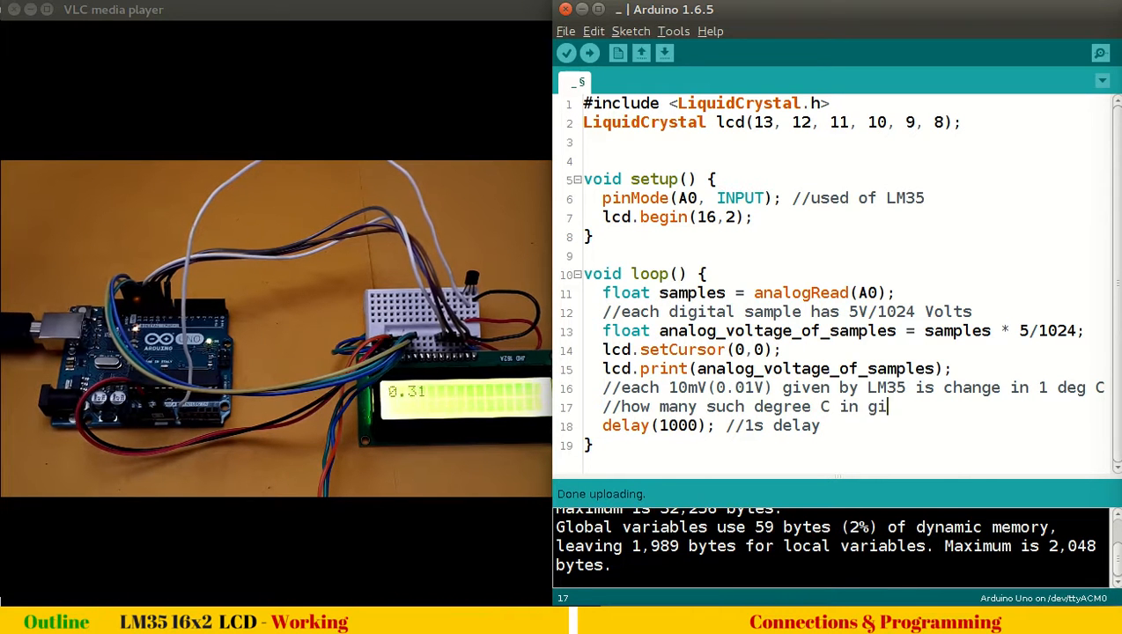
pyautogui.write('ven volta')
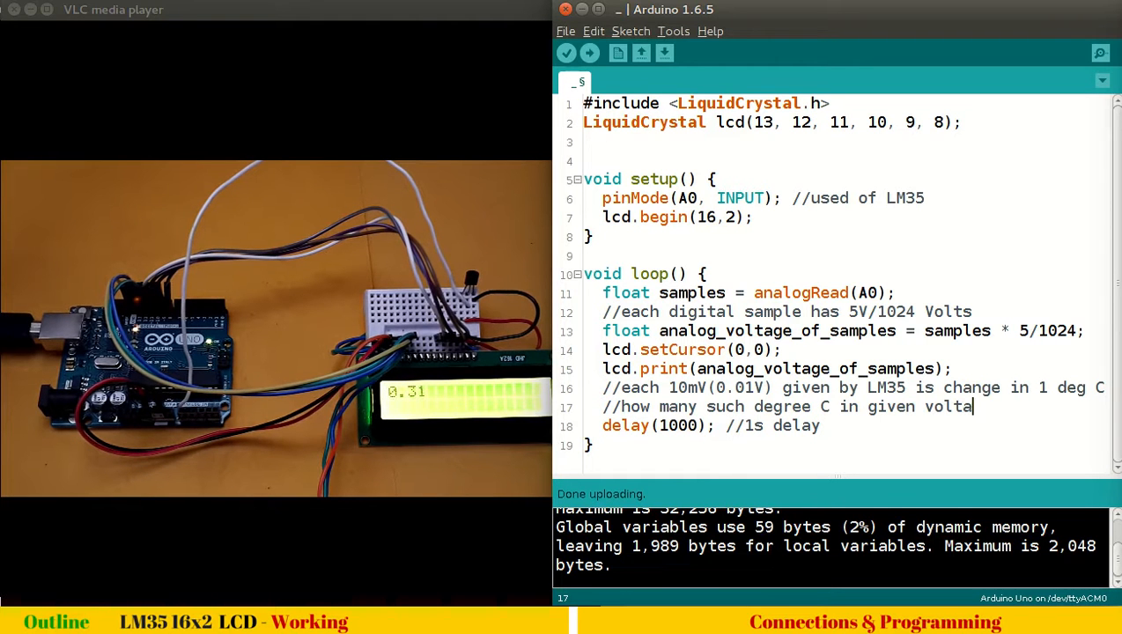
pyautogui.write('read by')
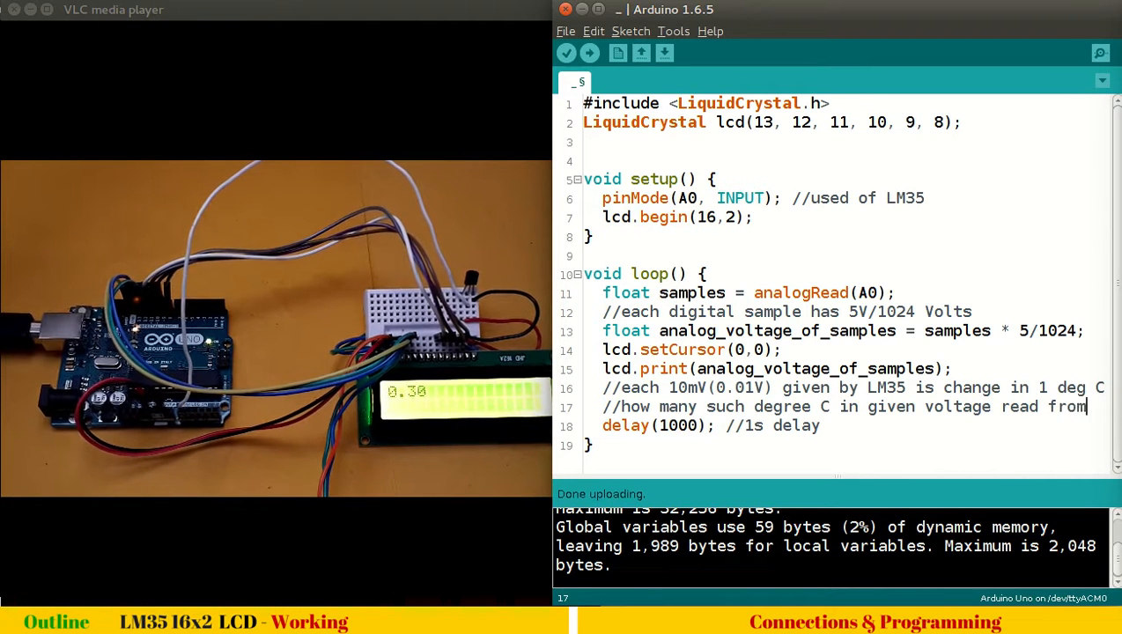
pyautogui.hscroll(3)
pyautogui.write(' LM35')
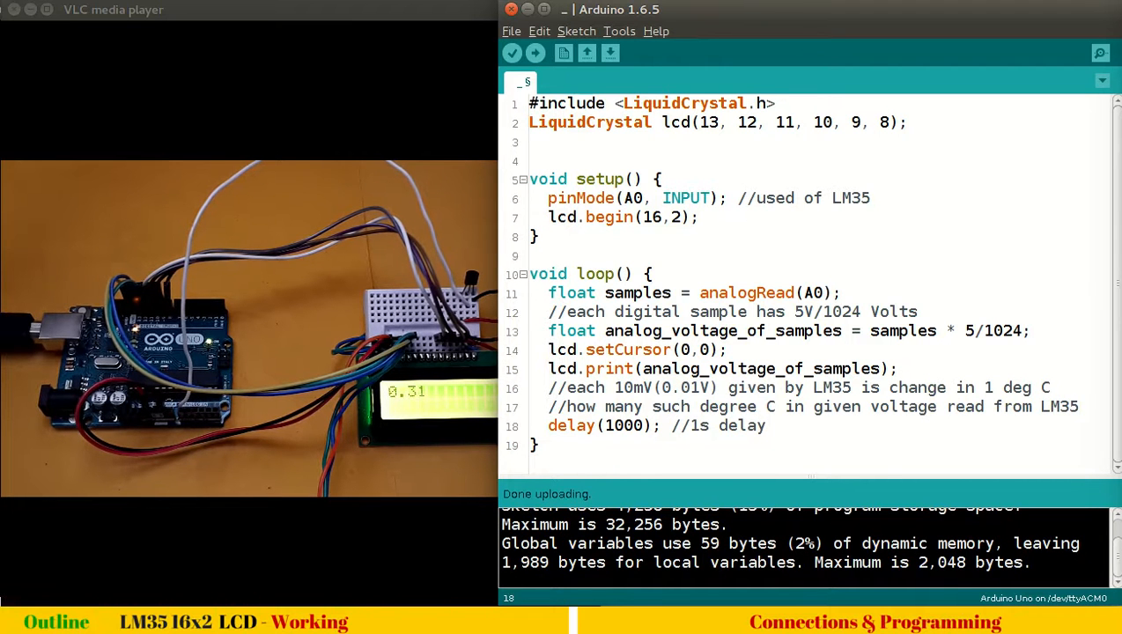
# Add the line float temp = analog_voltage_of_samples / 0.01; below the comments
pyautogui.press('Return')
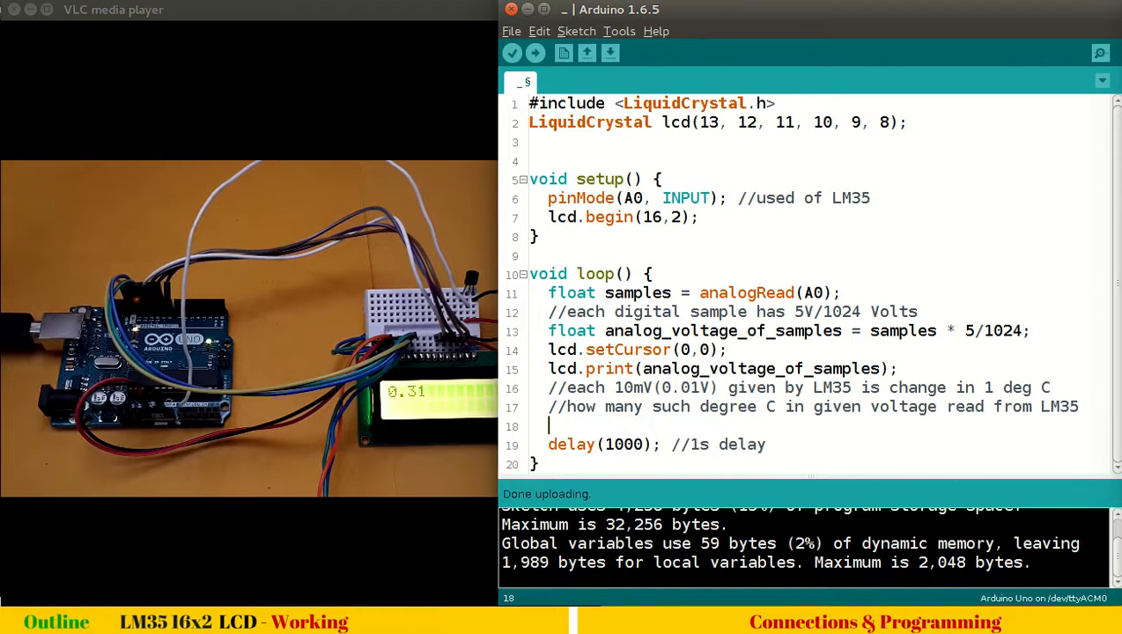
pyautogui.write('fl')
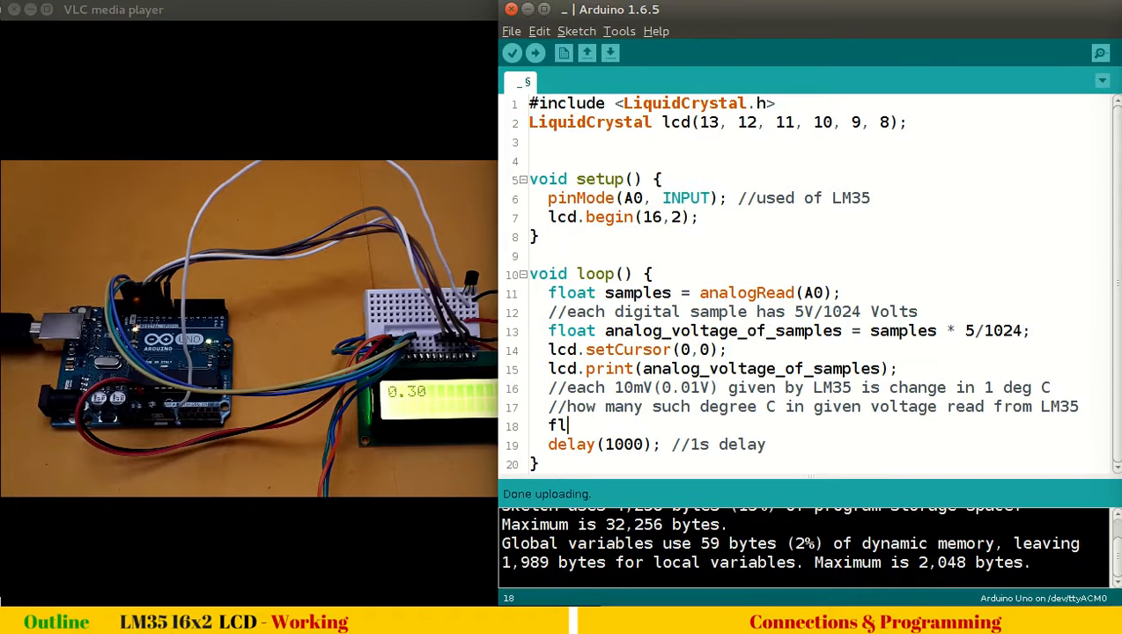
pyautogui.write('oat')
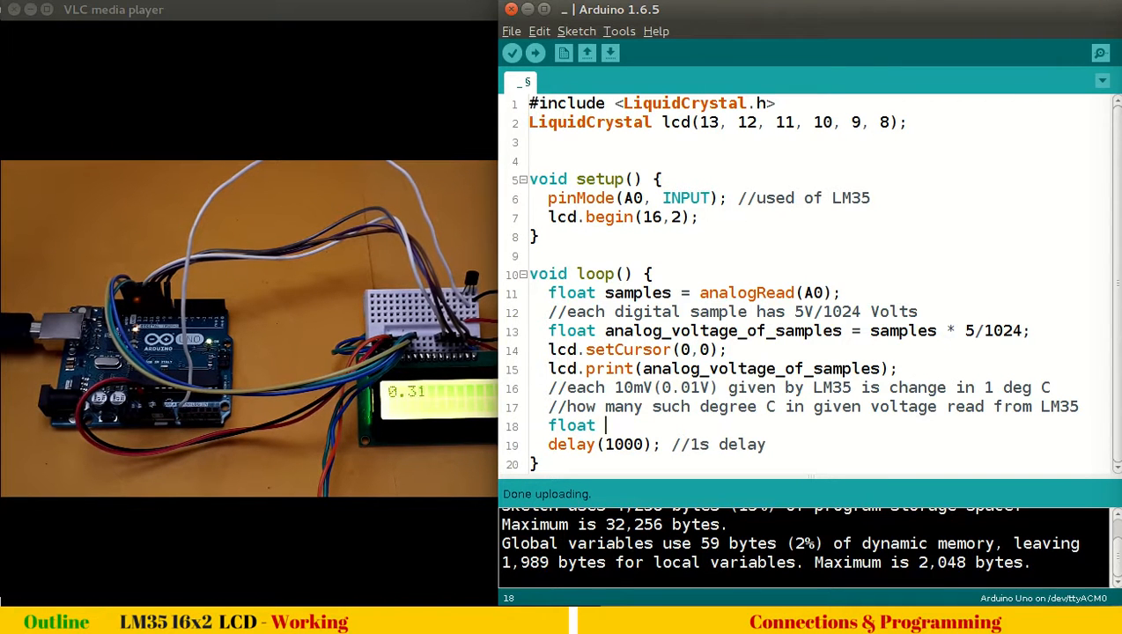
pyautogui.write('te')
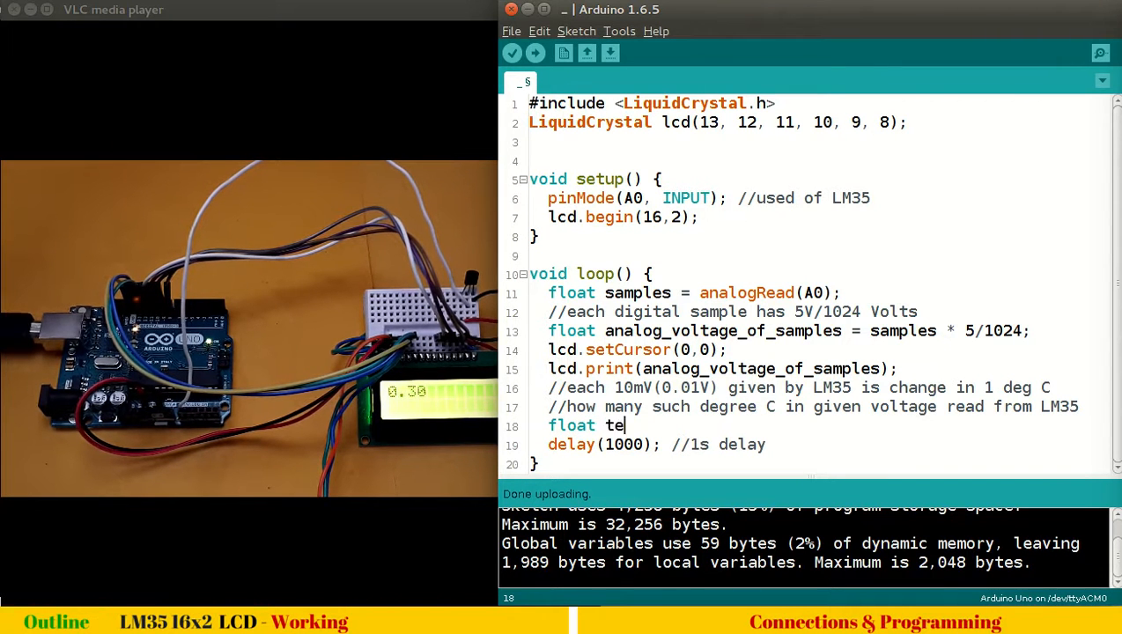
pyautogui.write('mp =')
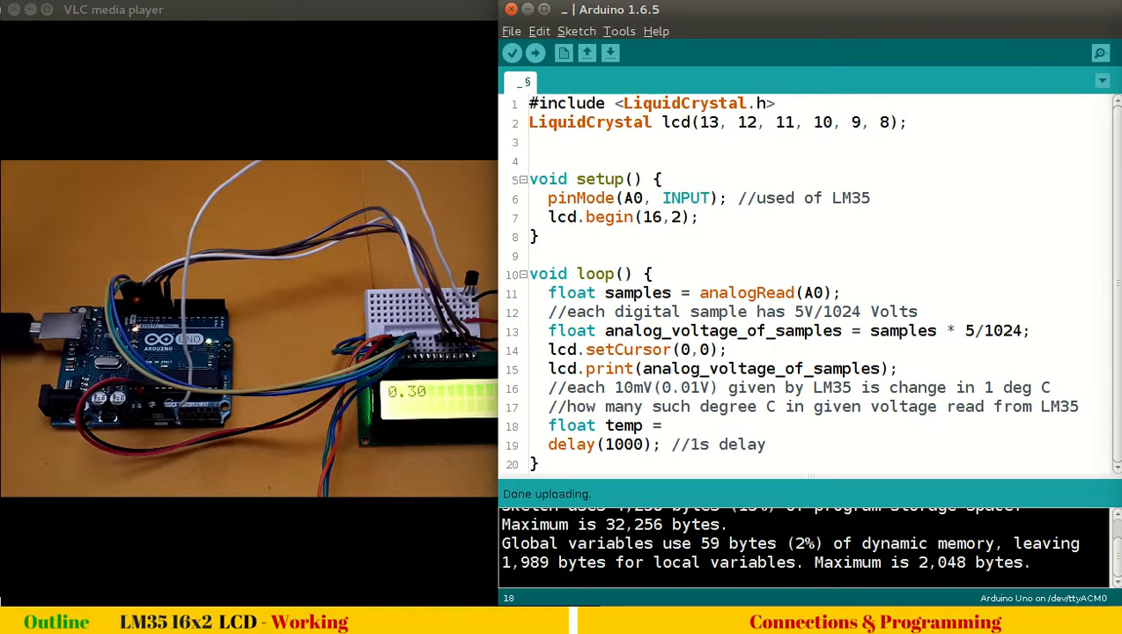
pyautogui.write('a')
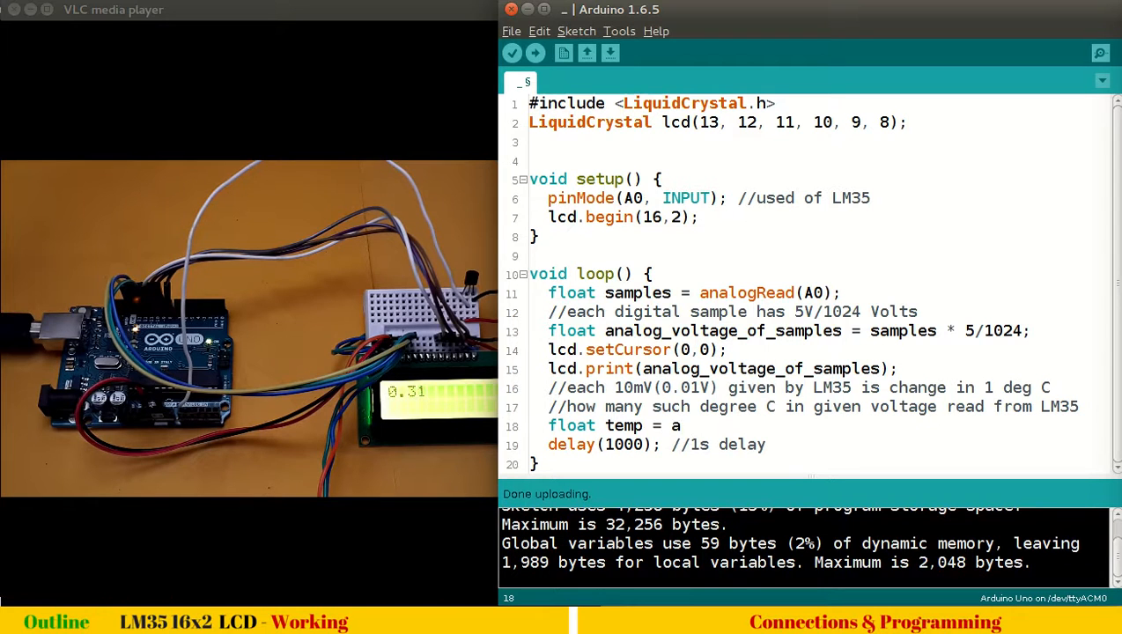
pyautogui.write('nalog_v')
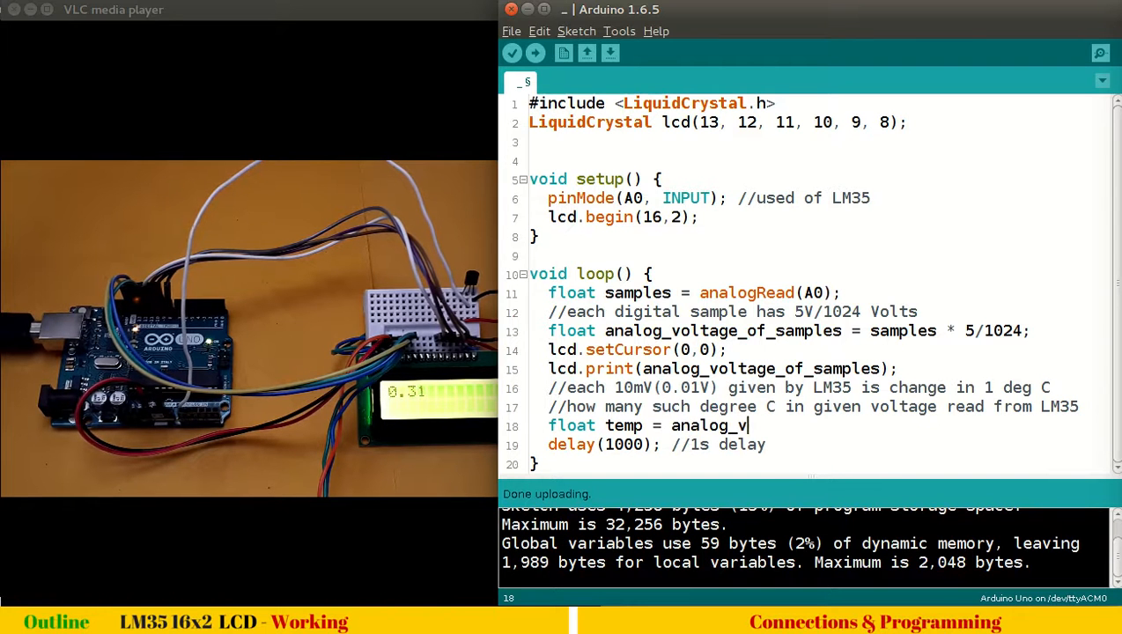
pyautogui.write('oltage_of_sam')
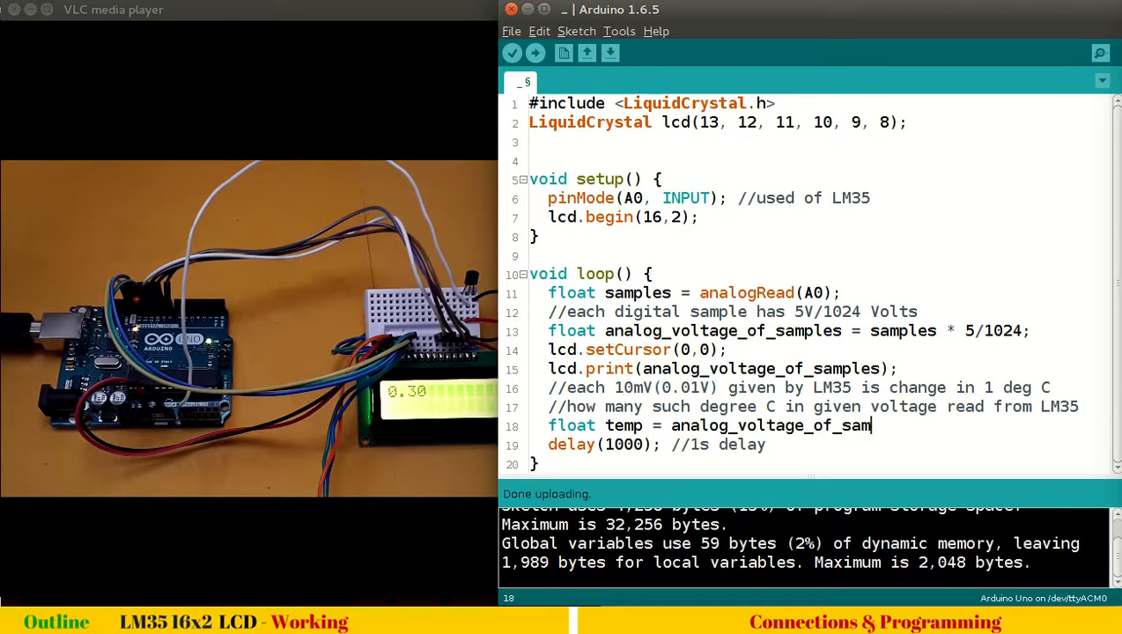
pyautogui.write('ples /')
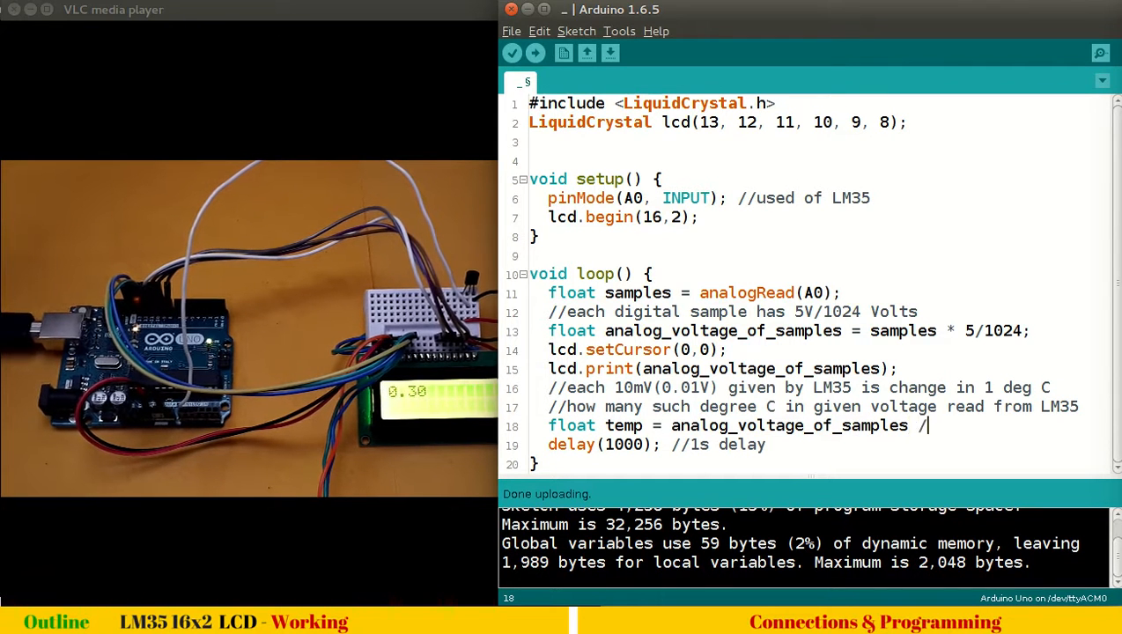
pyautogui.write('0.01;')
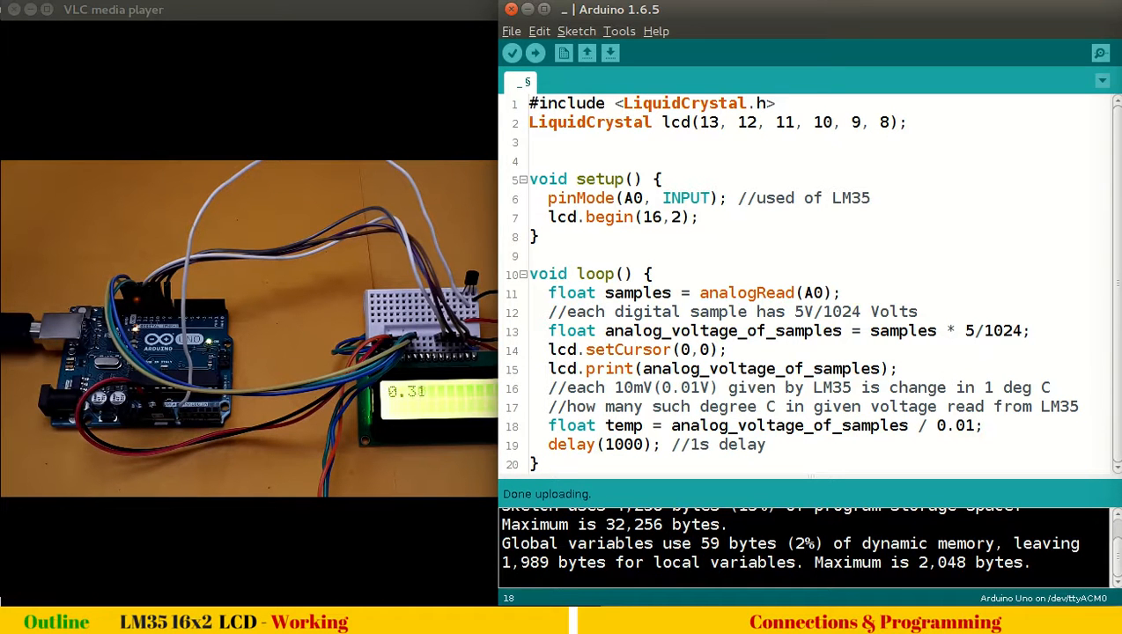
# Cut the lcd.setCursor and lcd.print lines from above the LM35 comments
pyautogui.doubleClick(789, 425)
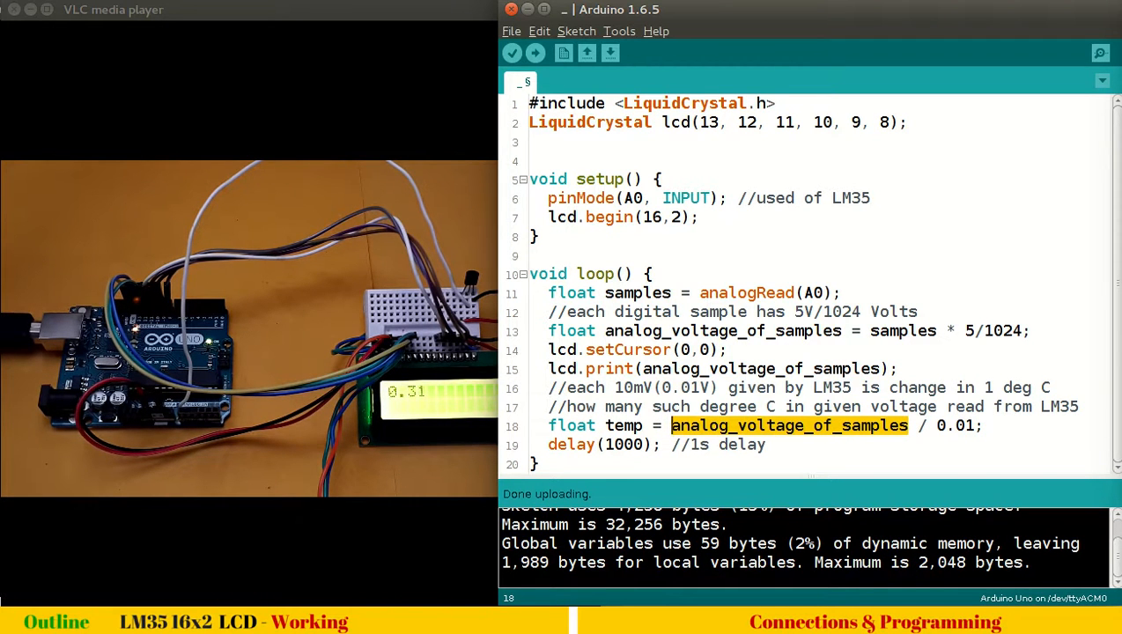
pyautogui.doubleClick(634, 388)
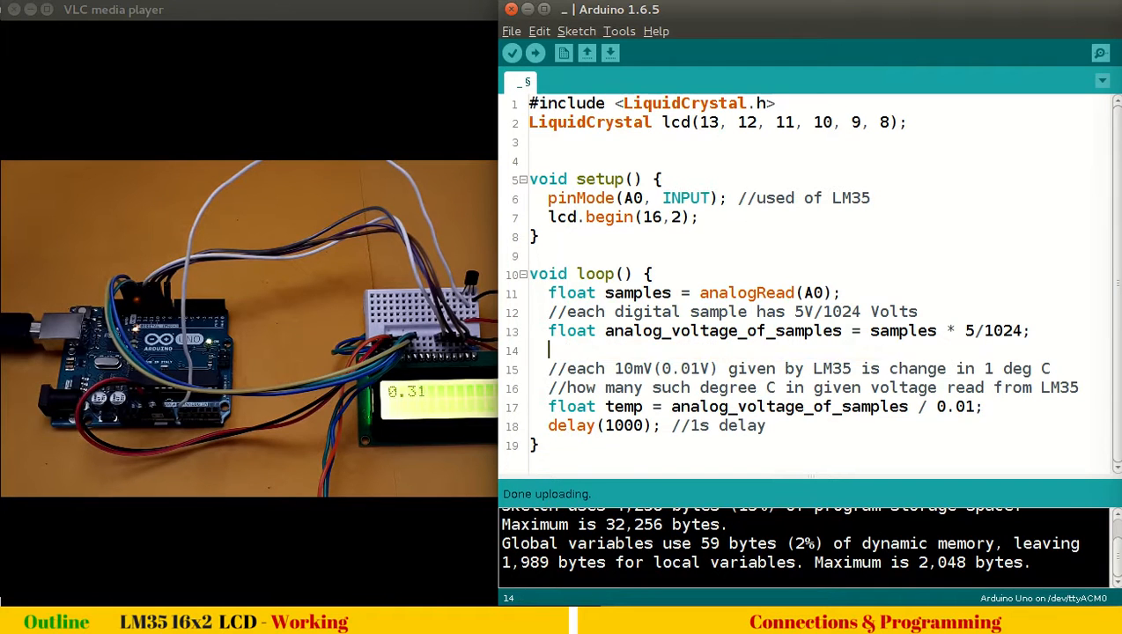
# Remove the empty line and paste the LCD lines below the float temp calculation
pyautogui.press('BackSpace')
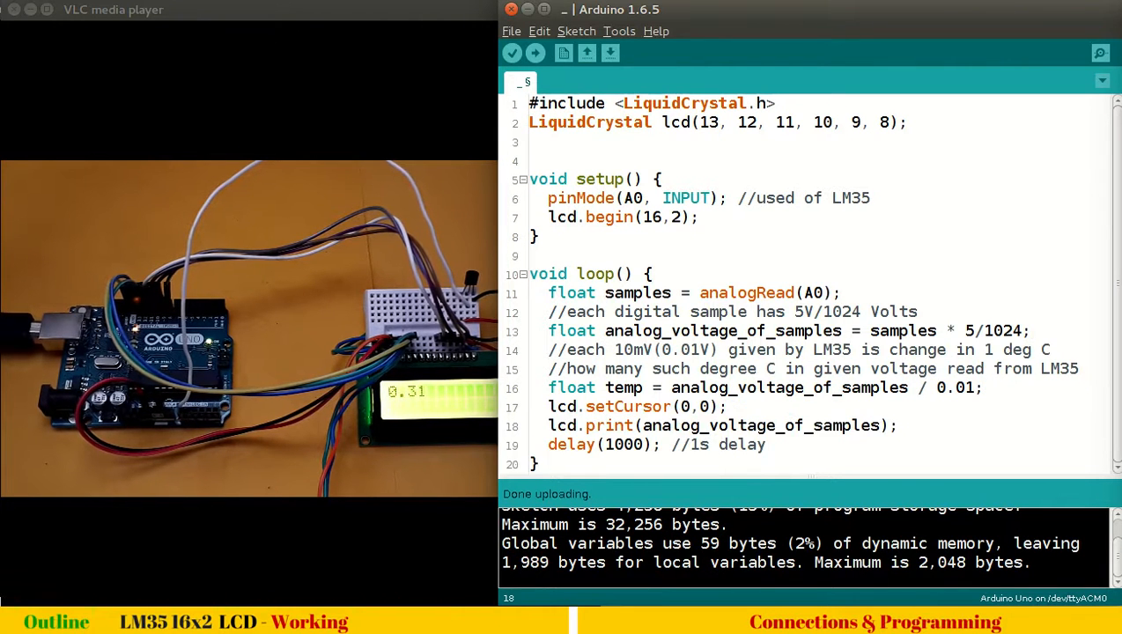
pyautogui.click(535, 53)
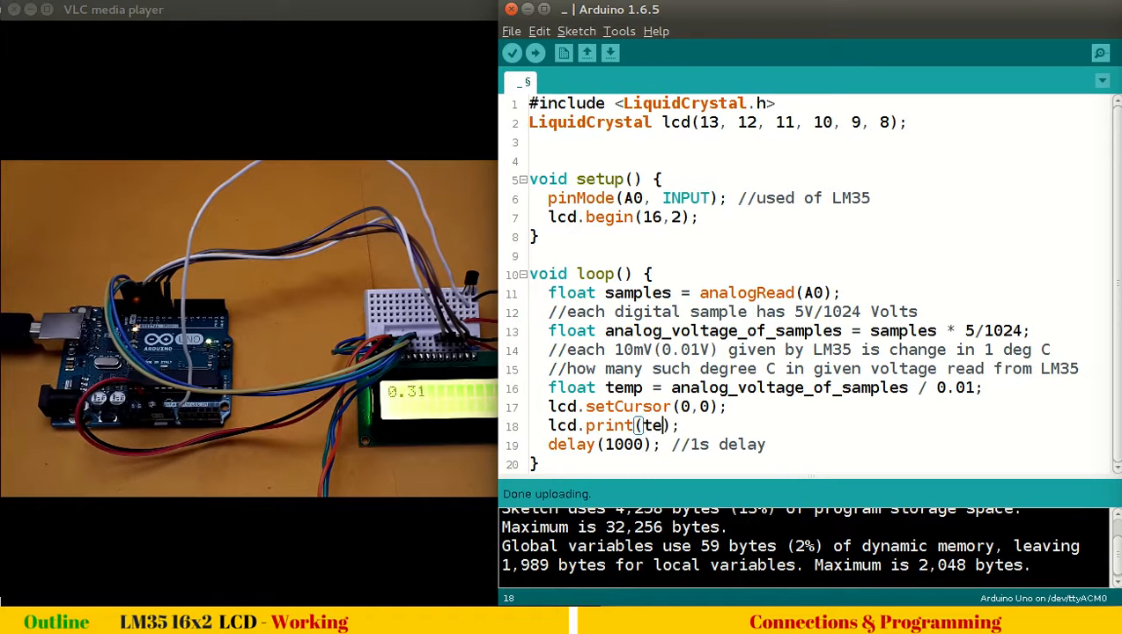
# Finish lcd.print(temp); and upload, so the LCD shows 30.27
pyautogui.click(535, 53)
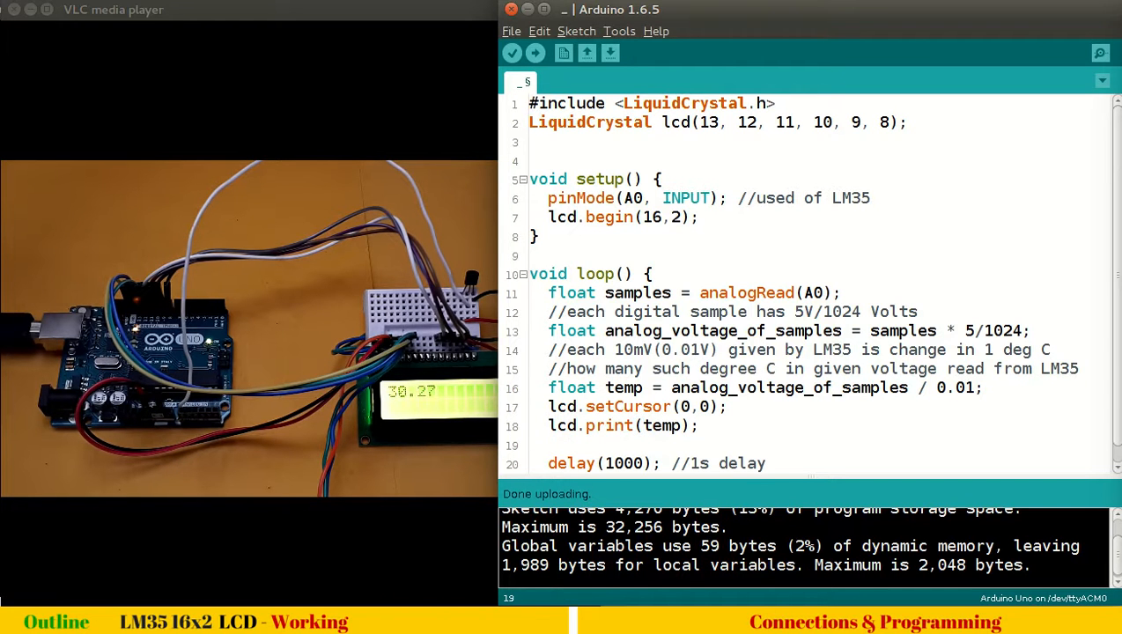
# Add lcd.setCursor(7,0); and lcd.print("deg C"); before the delay line
pyautogui.write('l')
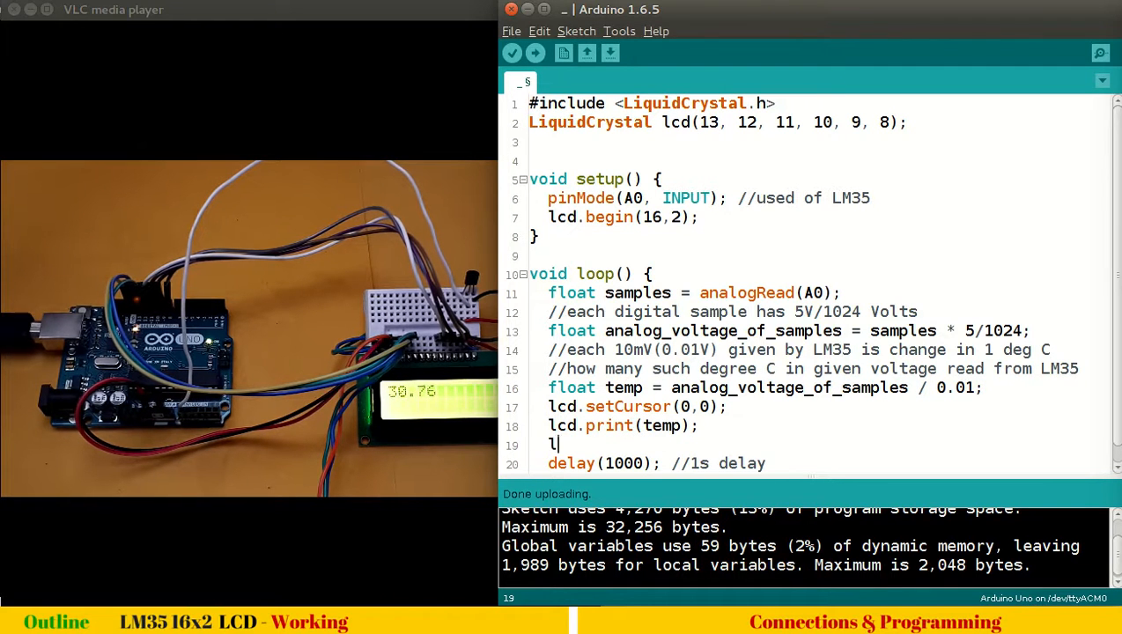
pyautogui.write('cd.setC')
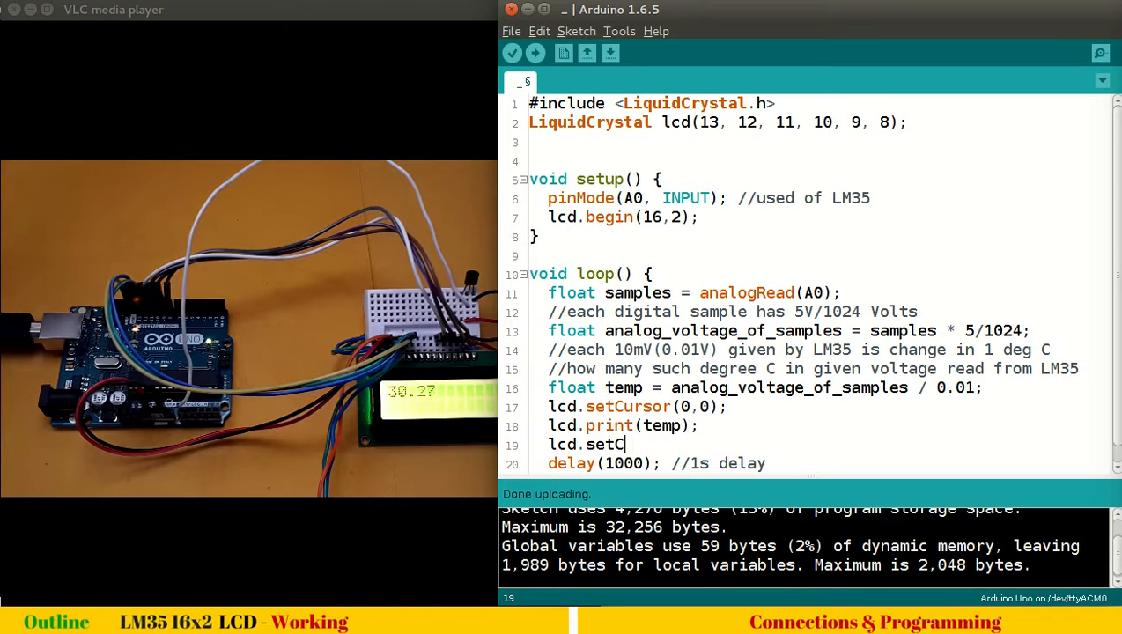
pyautogui.write('ursor(')
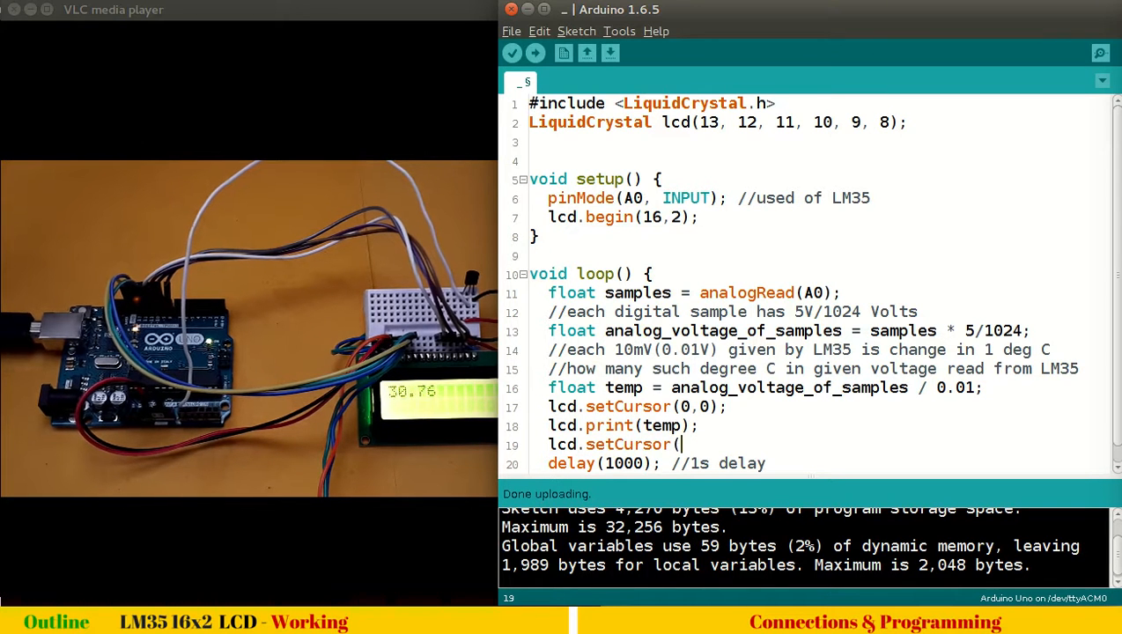
pyautogui.write('7')
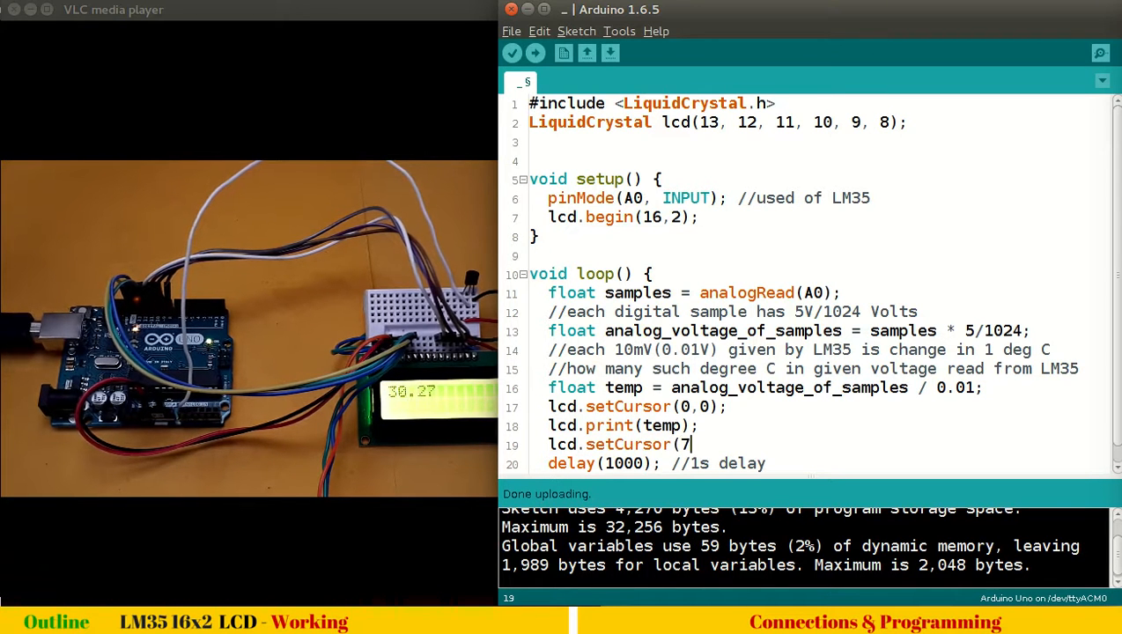
pyautogui.write(',0);')
pyautogui.write('lcd.')
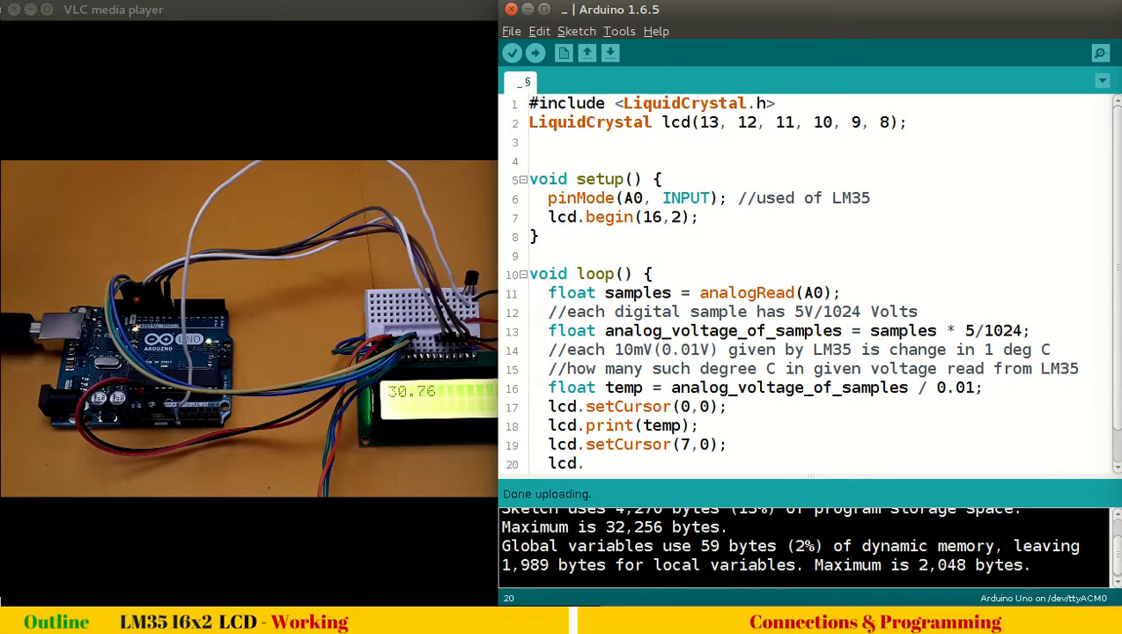
pyautogui.write('print')
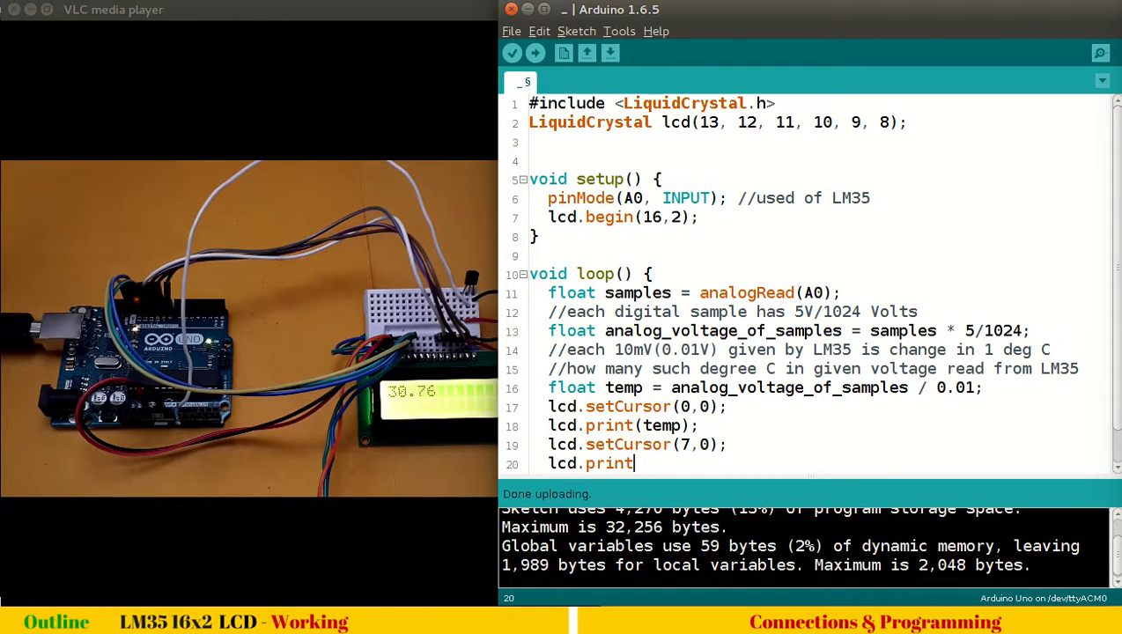
pyautogui.write('("deg')
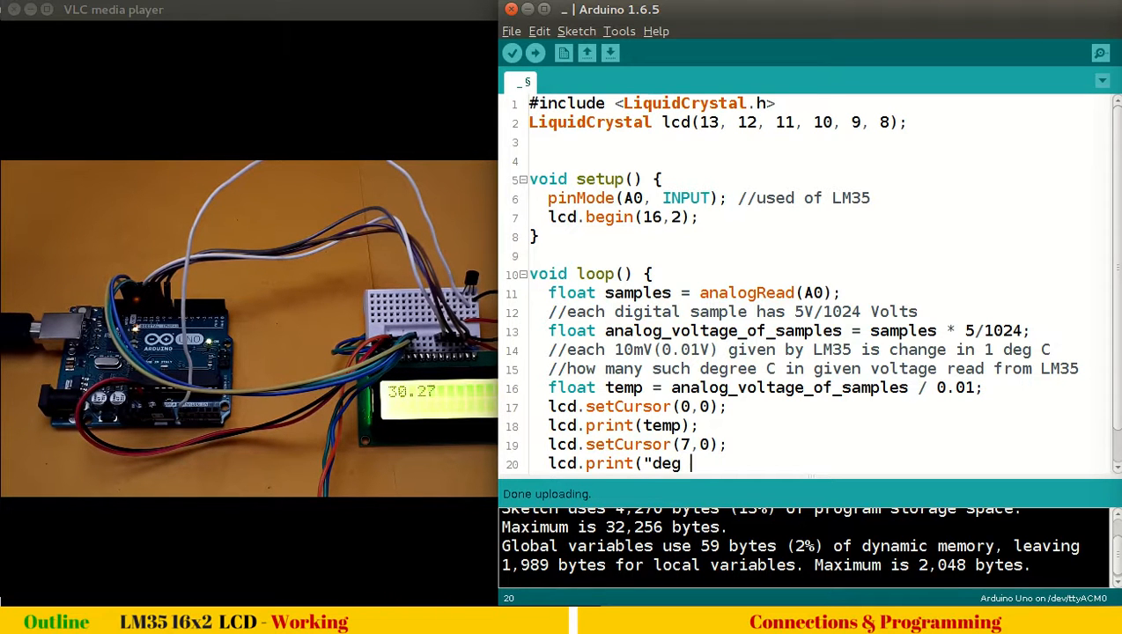
pyautogui.write('C");')
pyautogui.write('delay(1000); //1s delay')
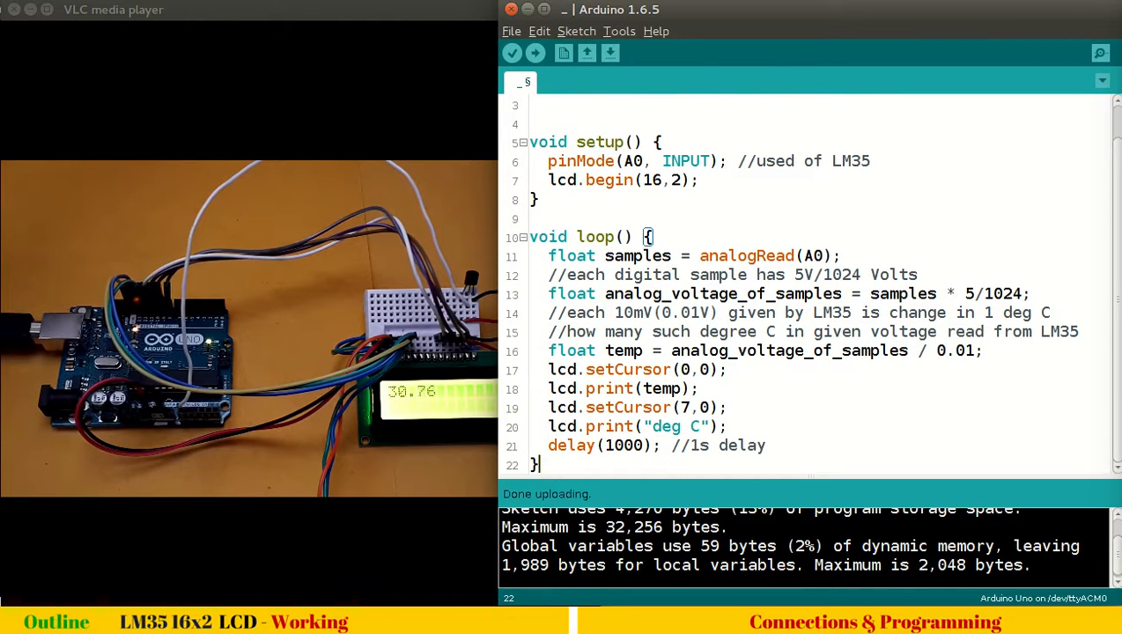
# Upload the sketch so the LCD reads 31.25 deg C
pyautogui.click(535, 53)
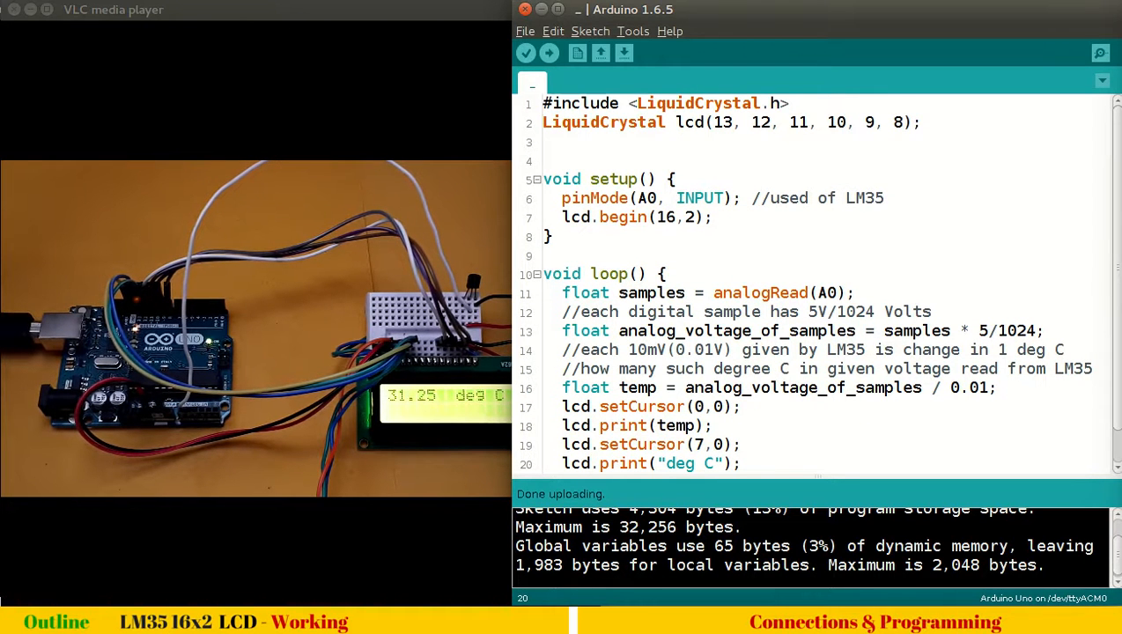
pyautogui.tripleClick(731, 123)
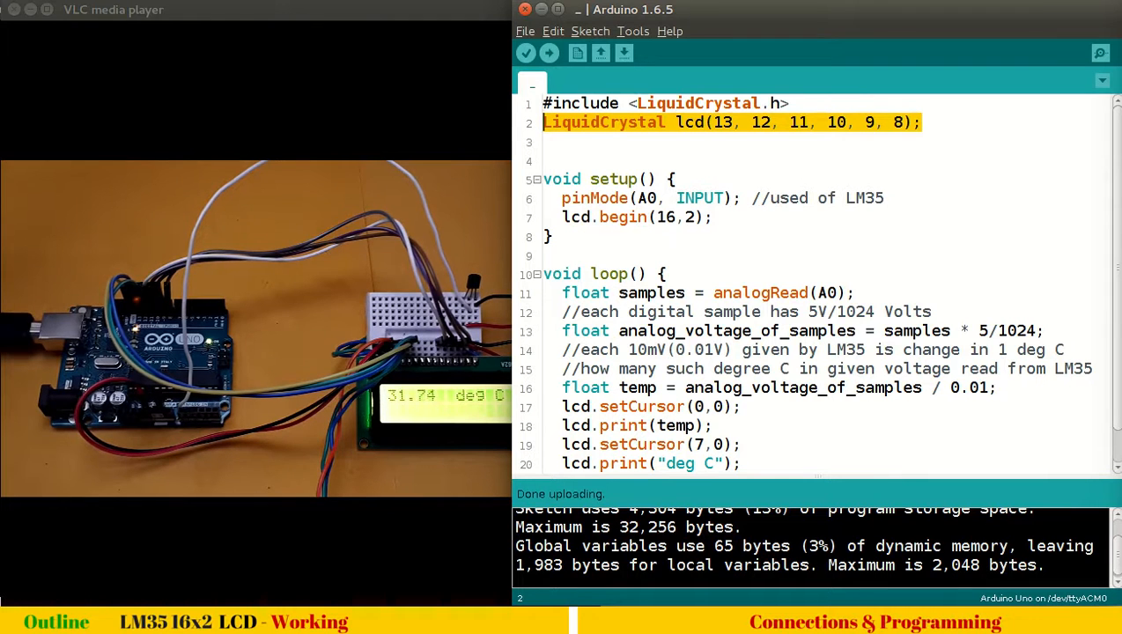
pyautogui.click(643, 198)
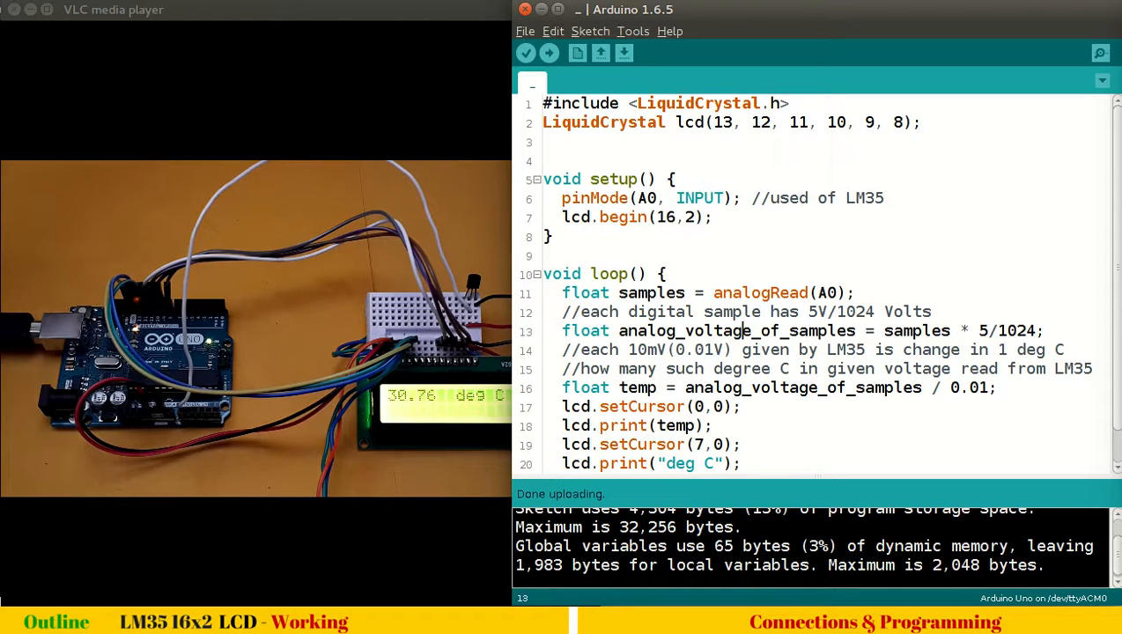
pyautogui.click(686, 293)
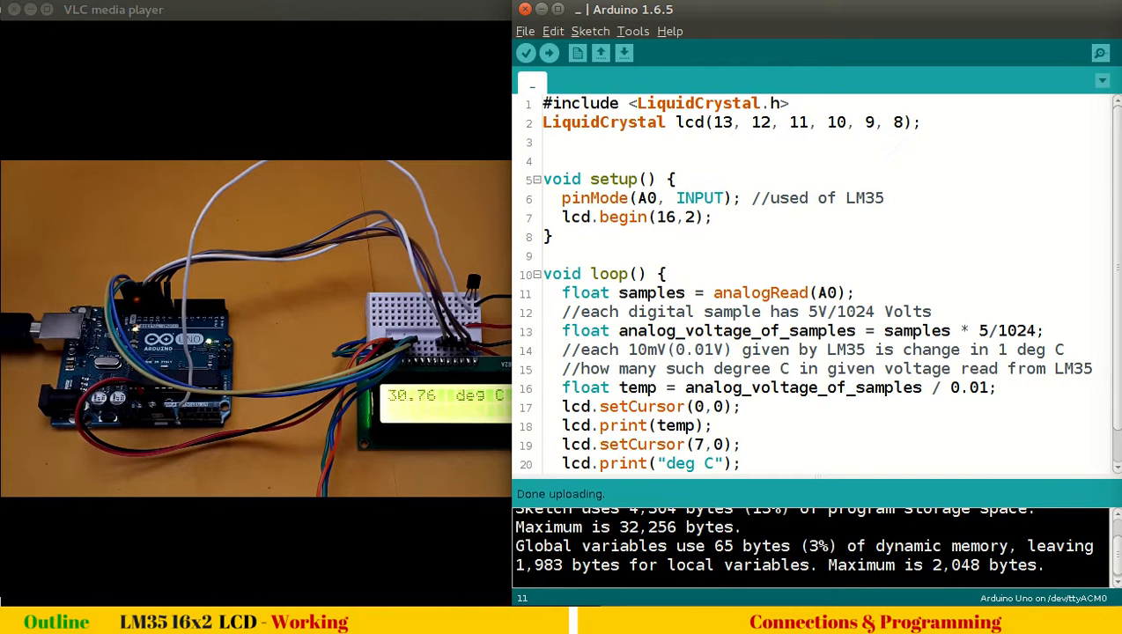
pyautogui.click(683, 292)
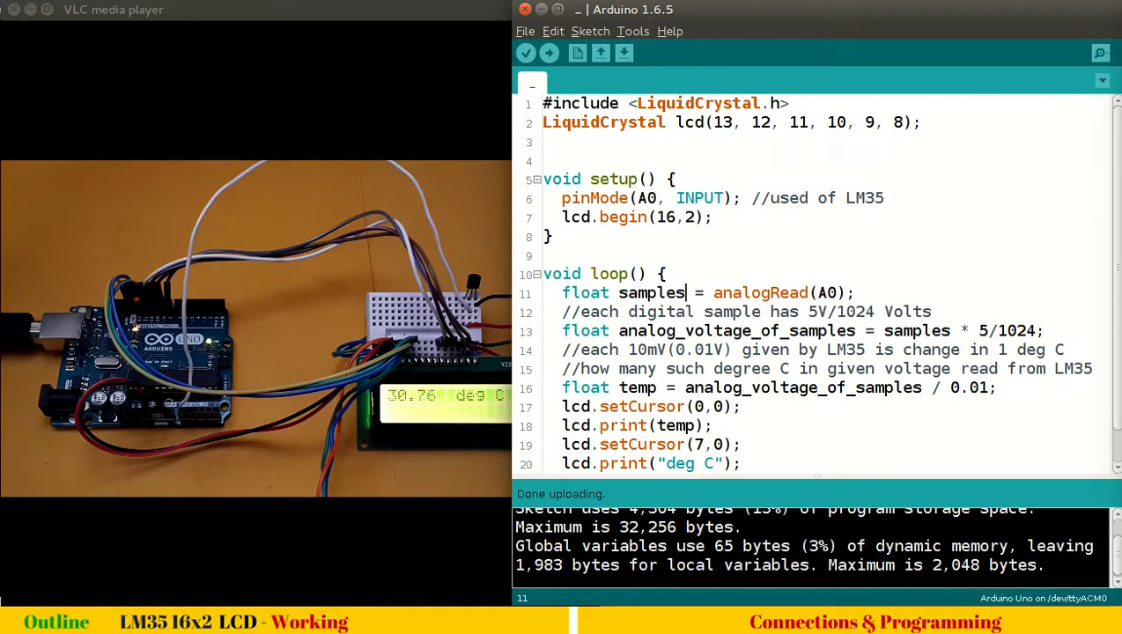
pyautogui.doubleClick(652, 292)
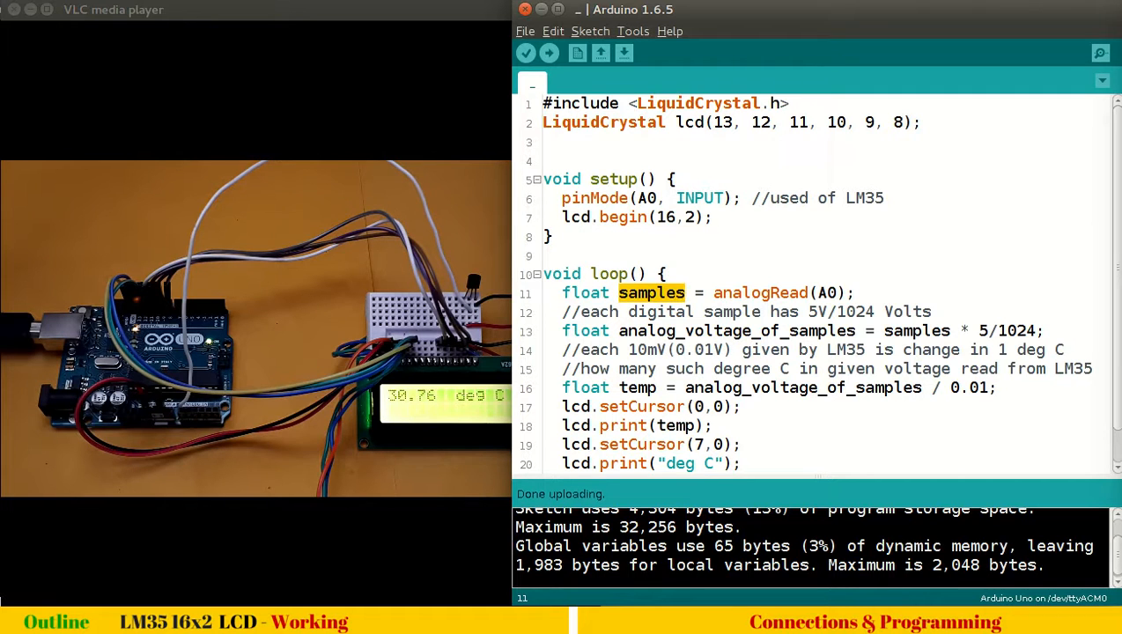
pyautogui.click(619, 331)
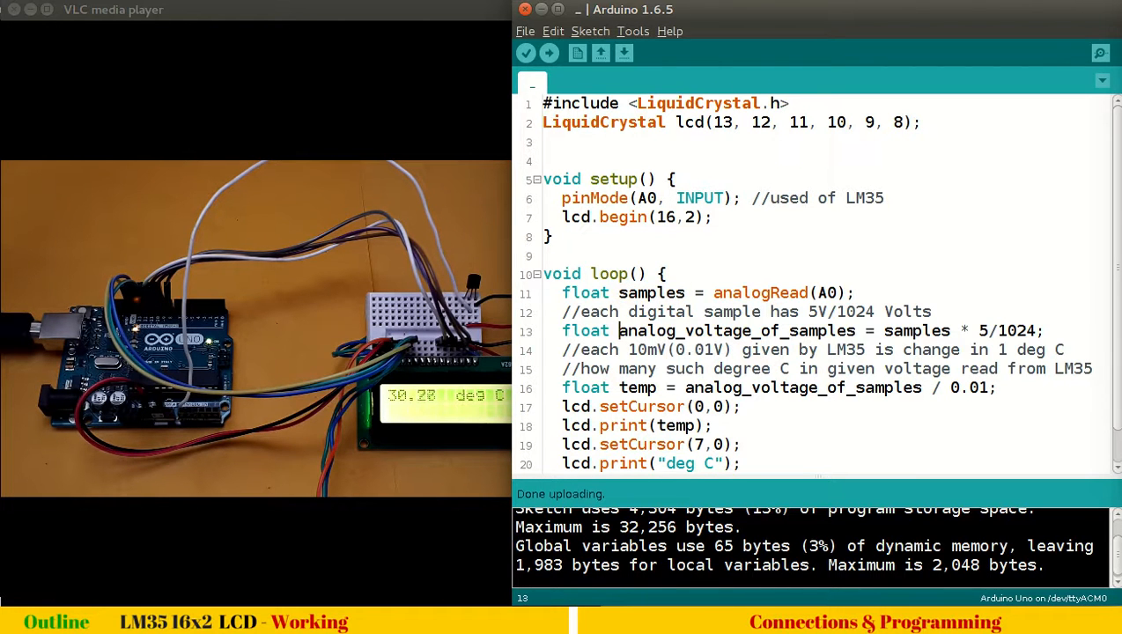
pyautogui.doubleClick(735, 330)
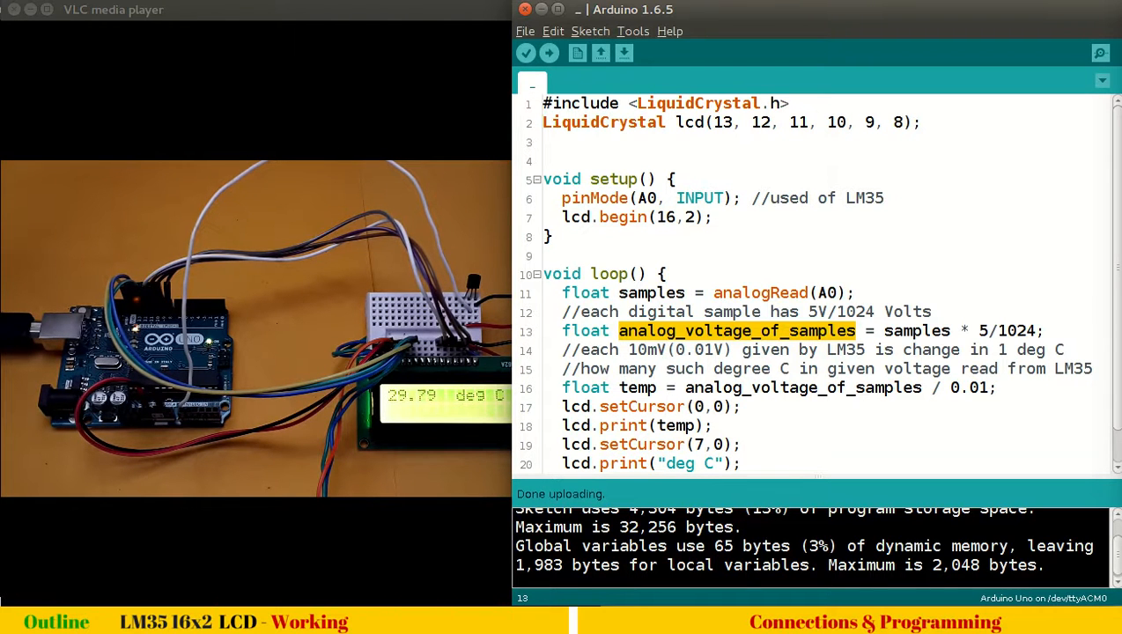
pyautogui.doubleClick(698, 350)
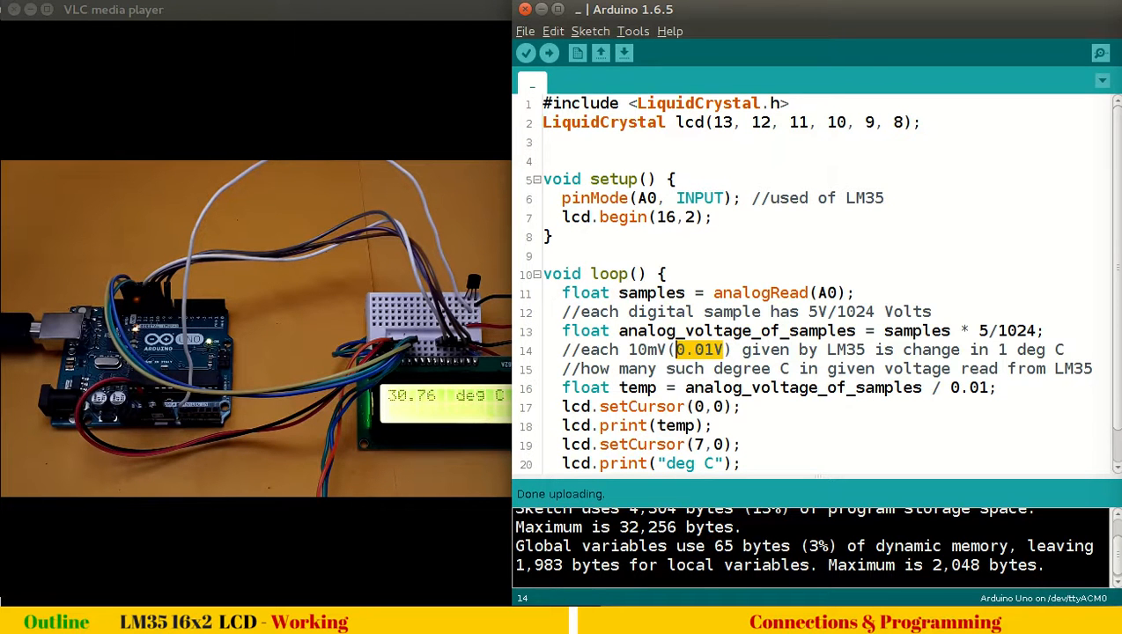
pyautogui.doubleClick(788, 387)
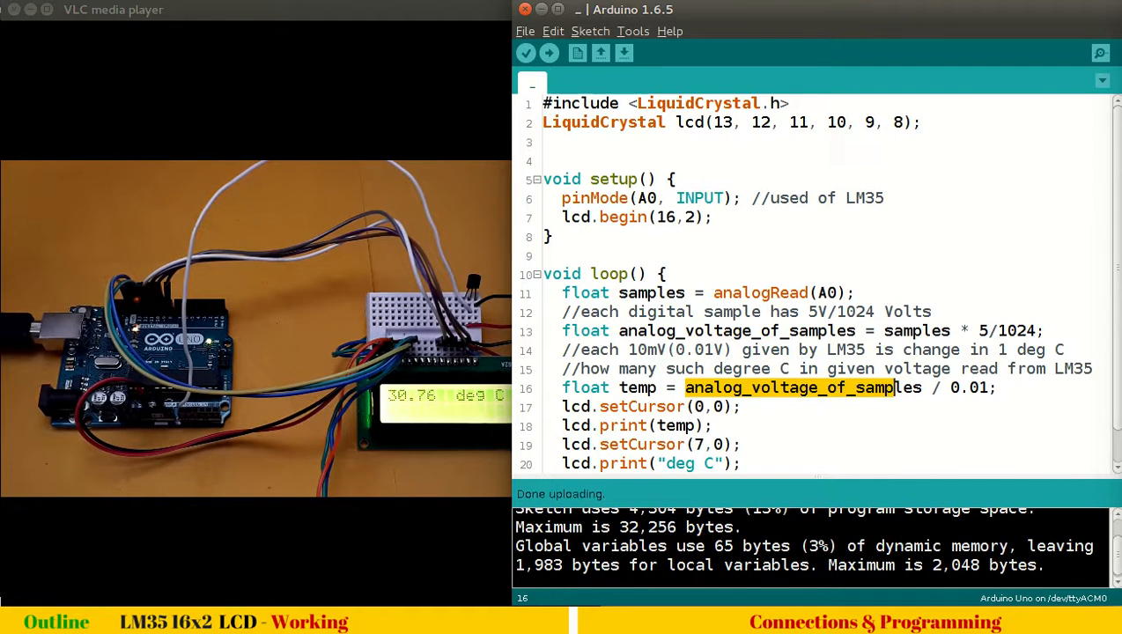
pyautogui.click(657, 388)
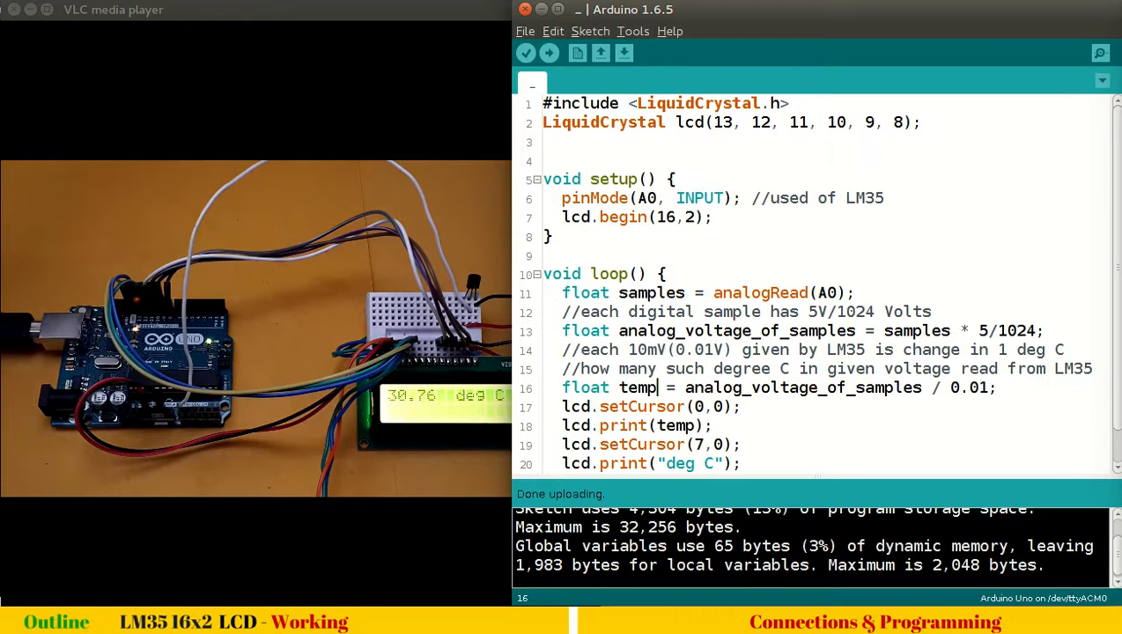
pyautogui.scroll(-3)
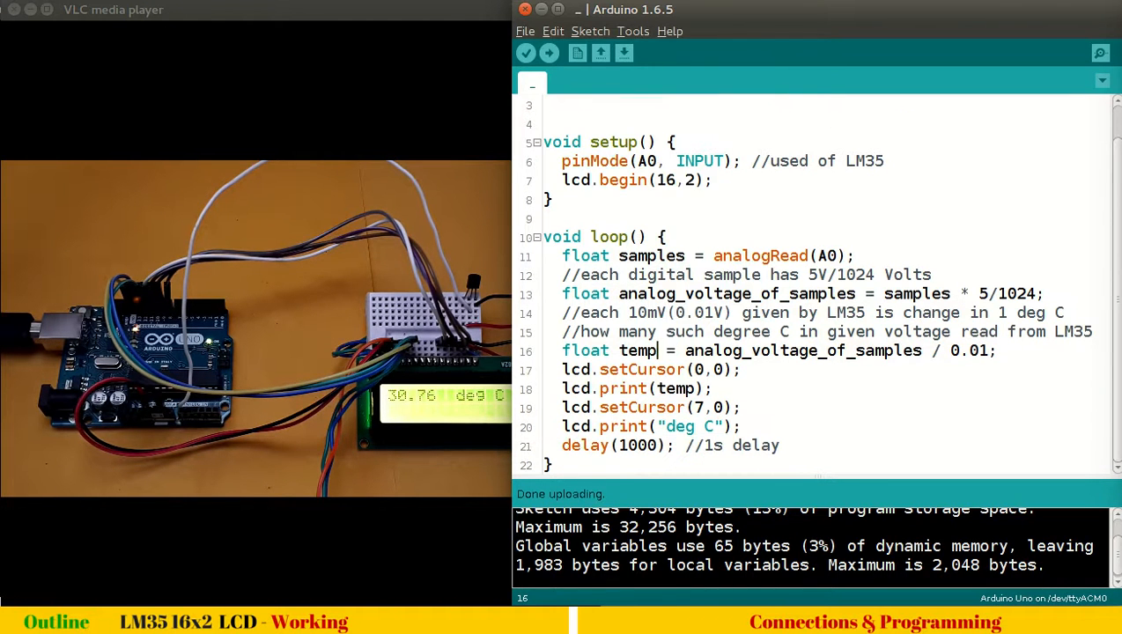